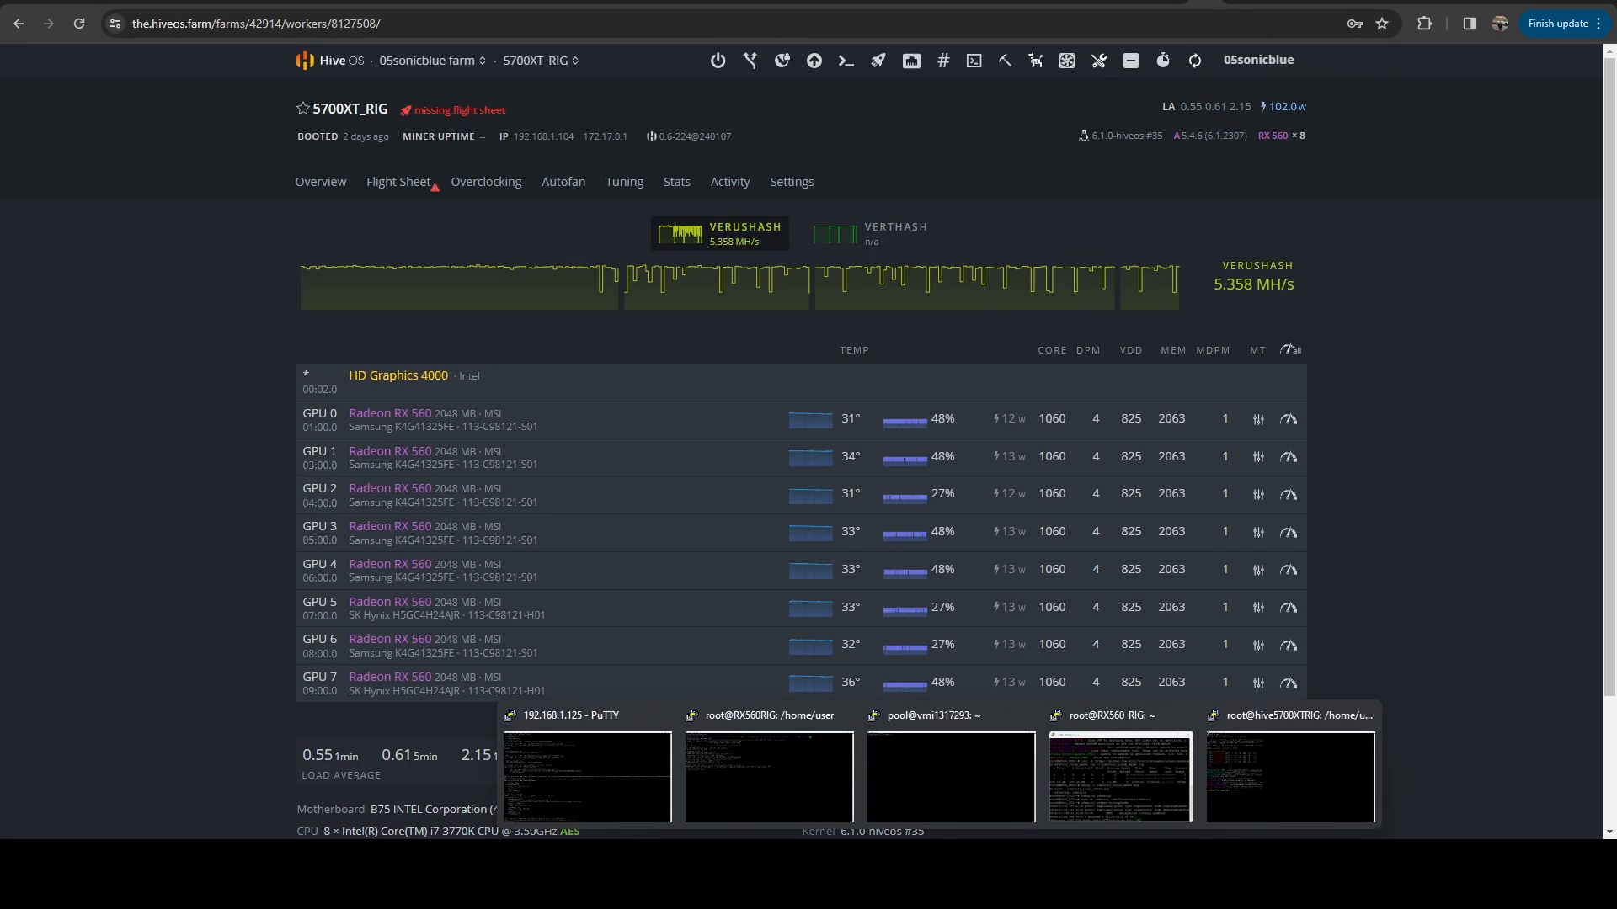
Step: Run 'apt install docker.io' on the hive5700XTRIG rig's terminal session
click(1290, 777)
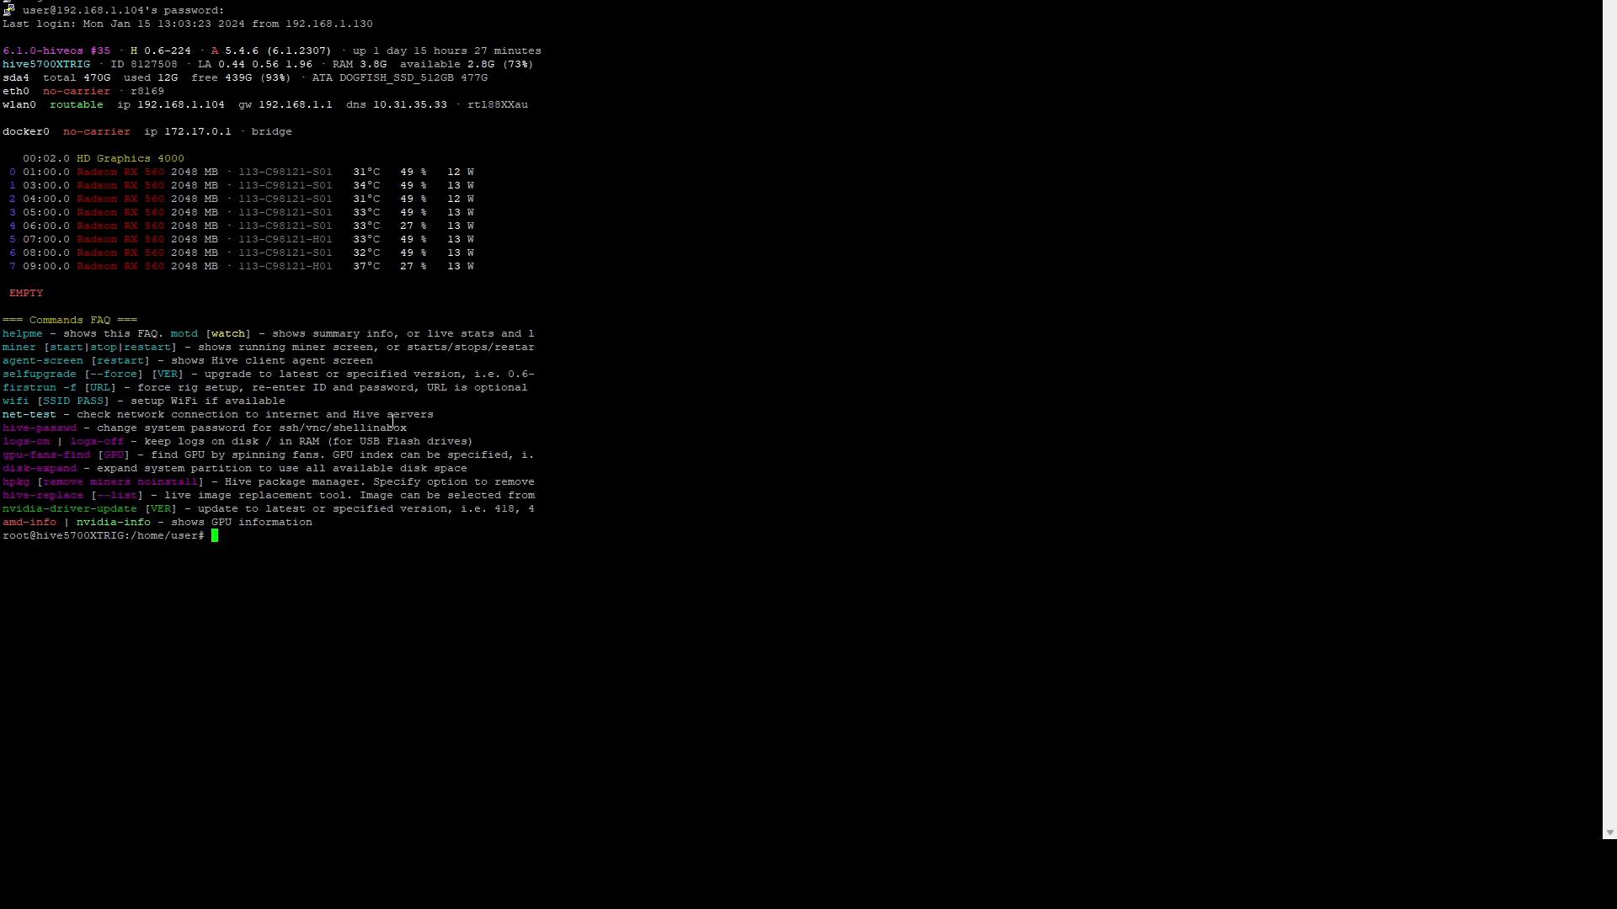
mouse_move(652, 706)
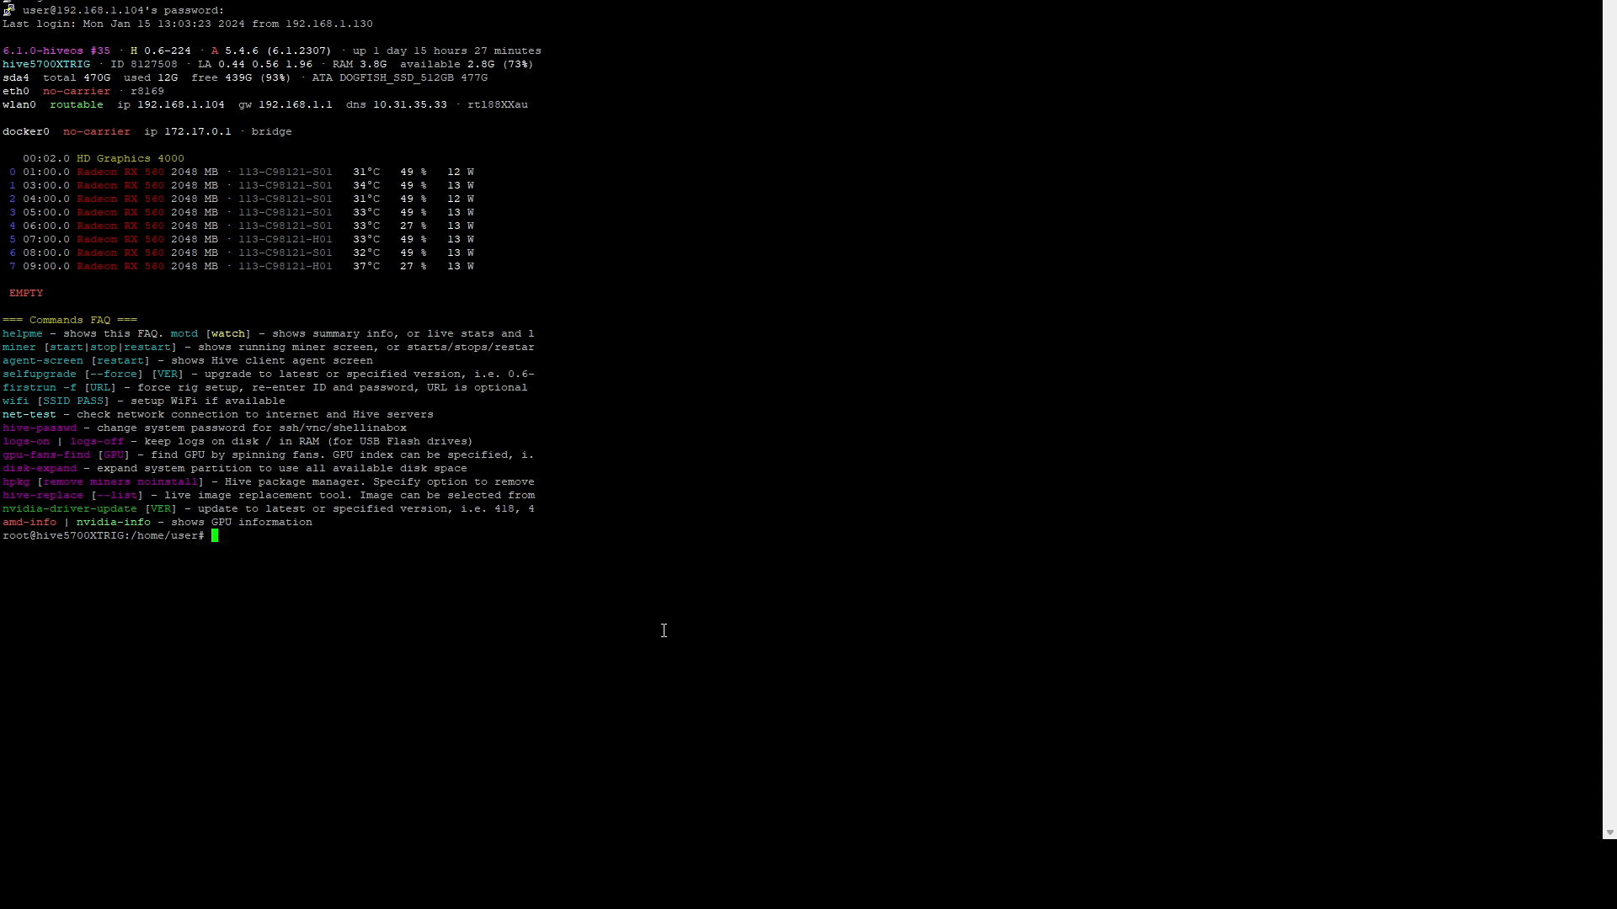
text(apt install docker.io)
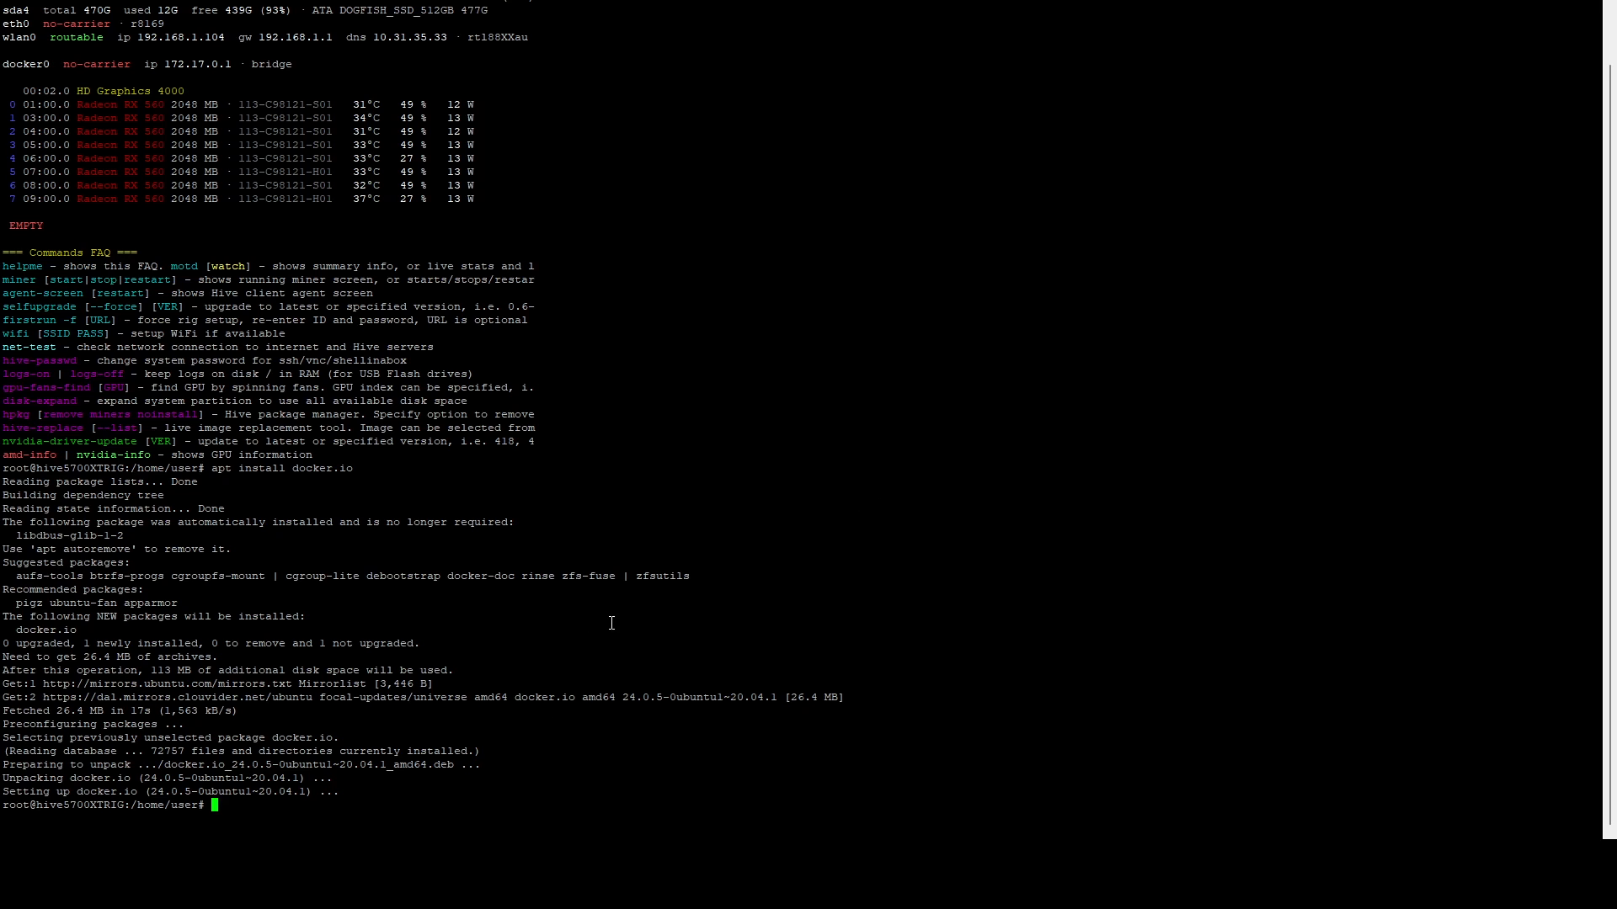
mouse_move(741, 607)
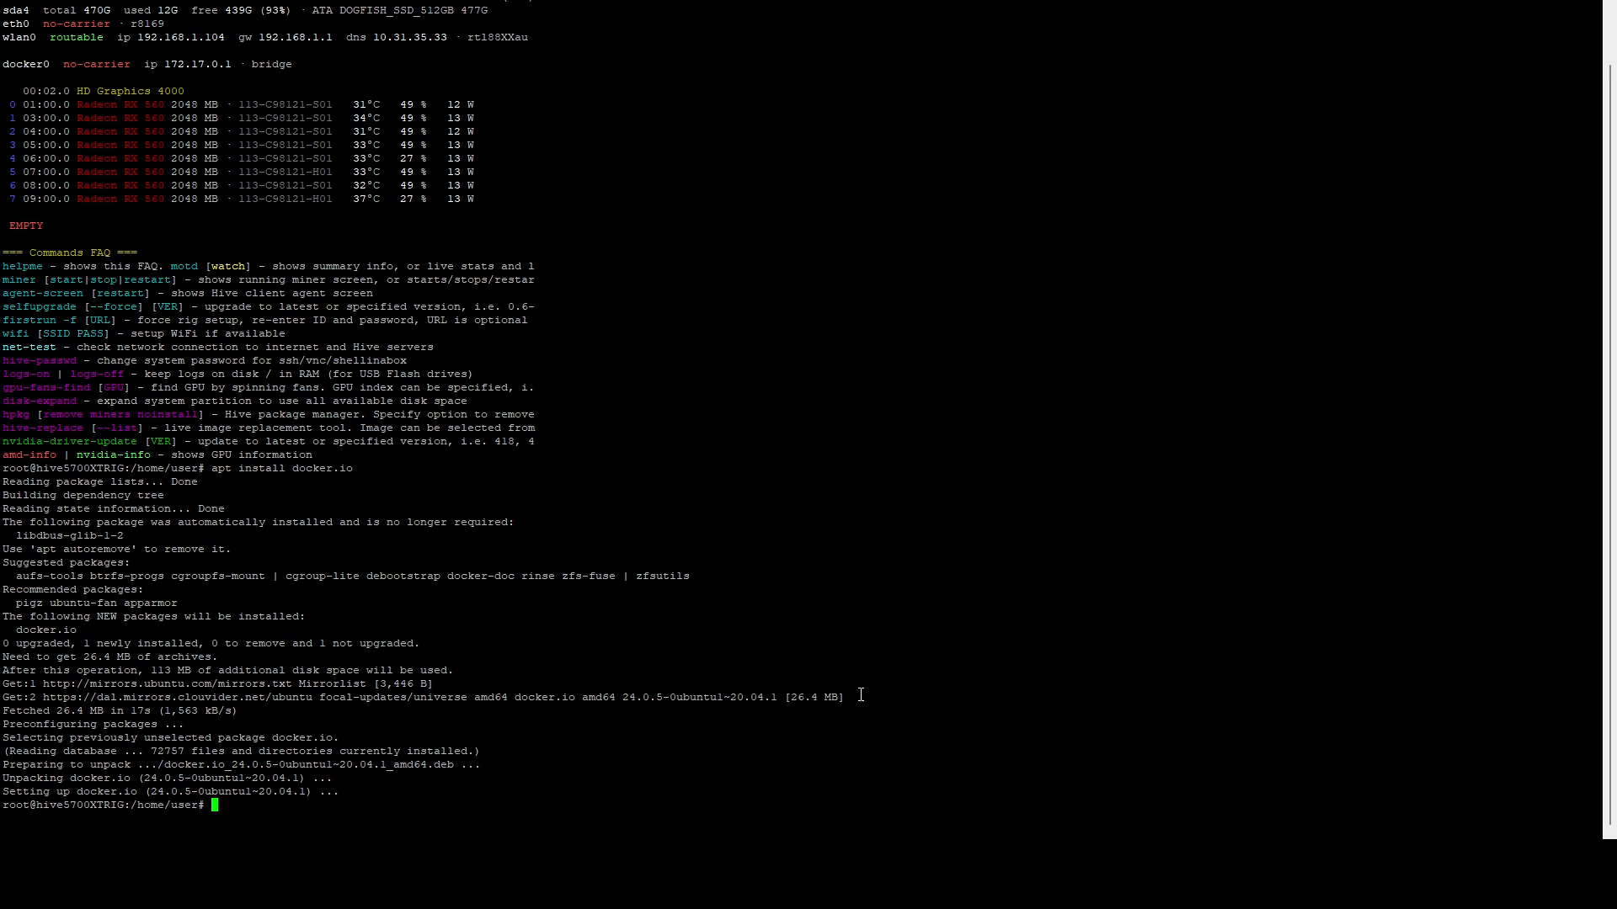
mouse_move(799, 709)
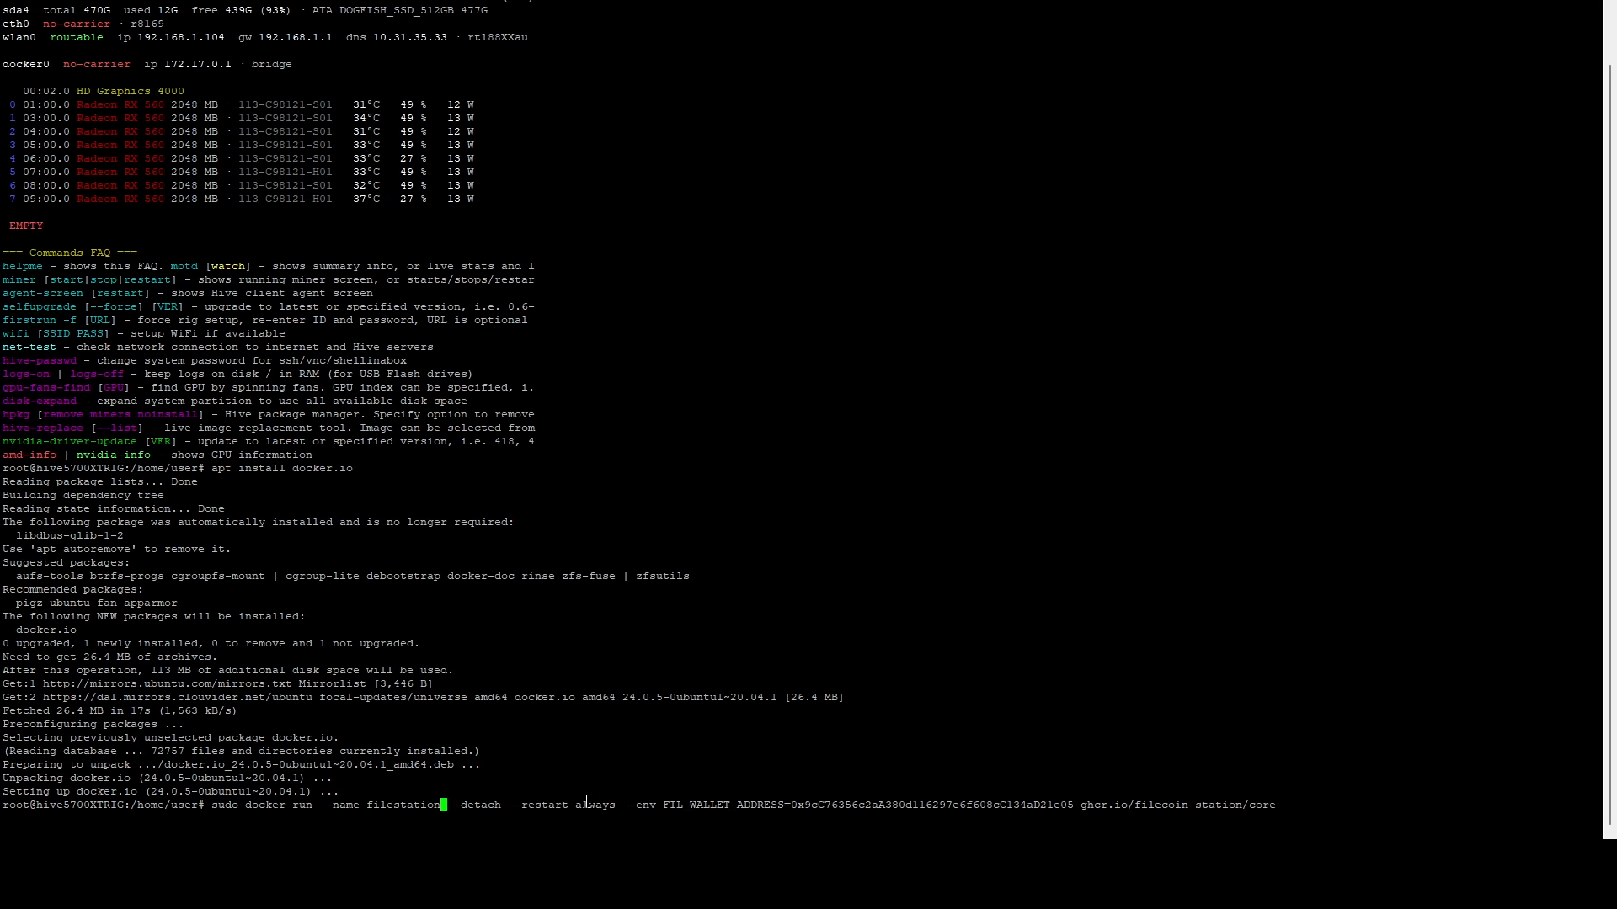
mouse_move(923, 823)
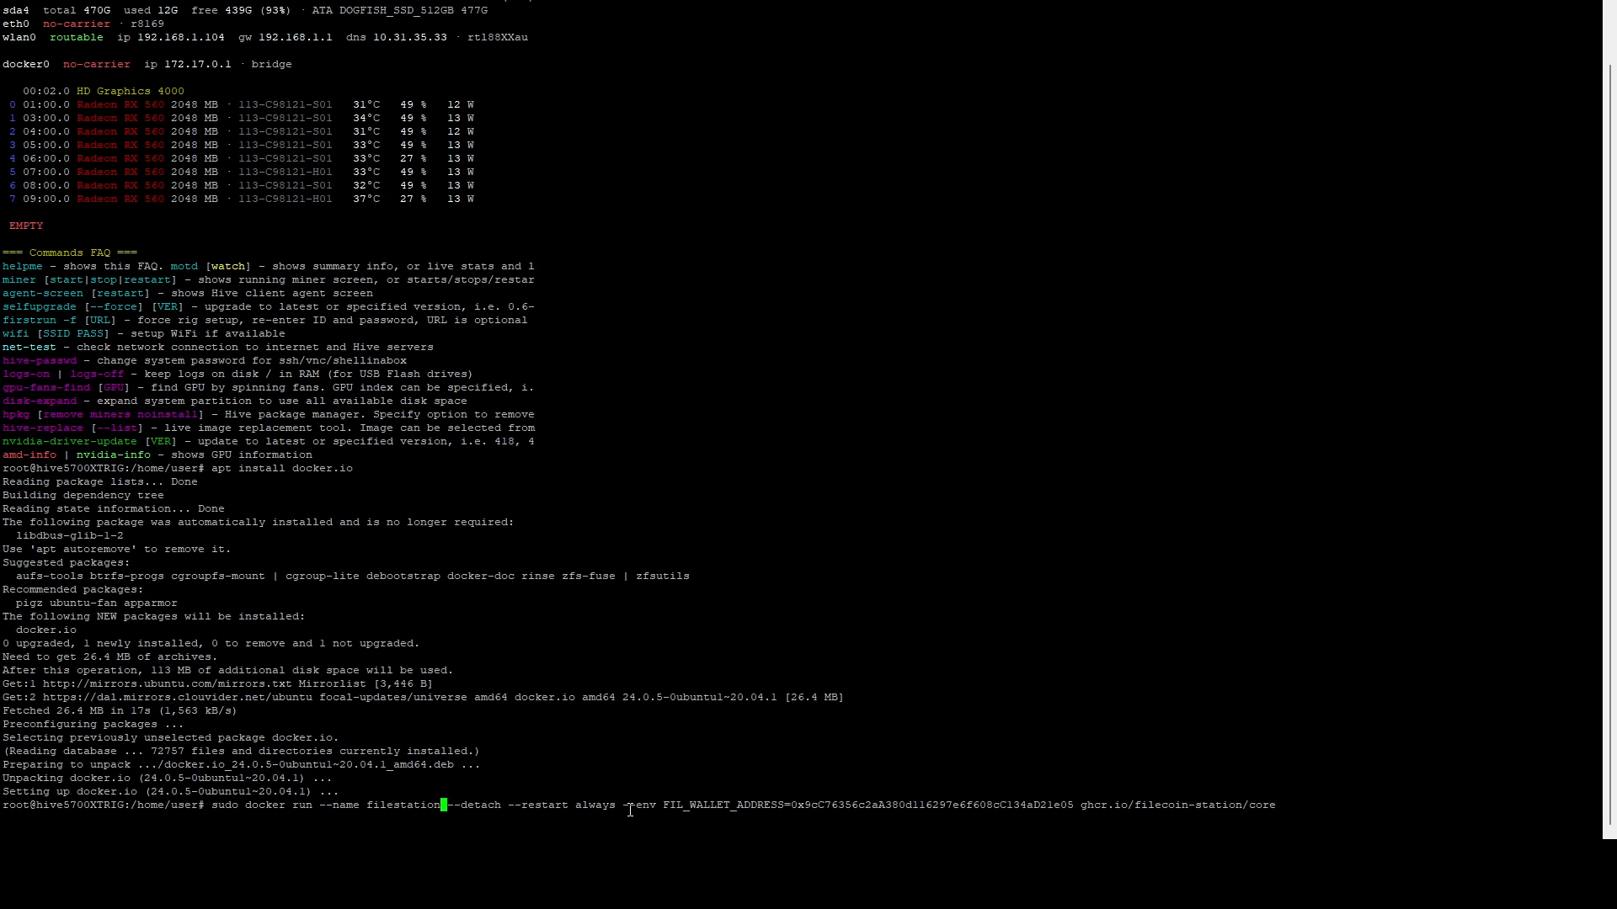
mouse_move(718, 805)
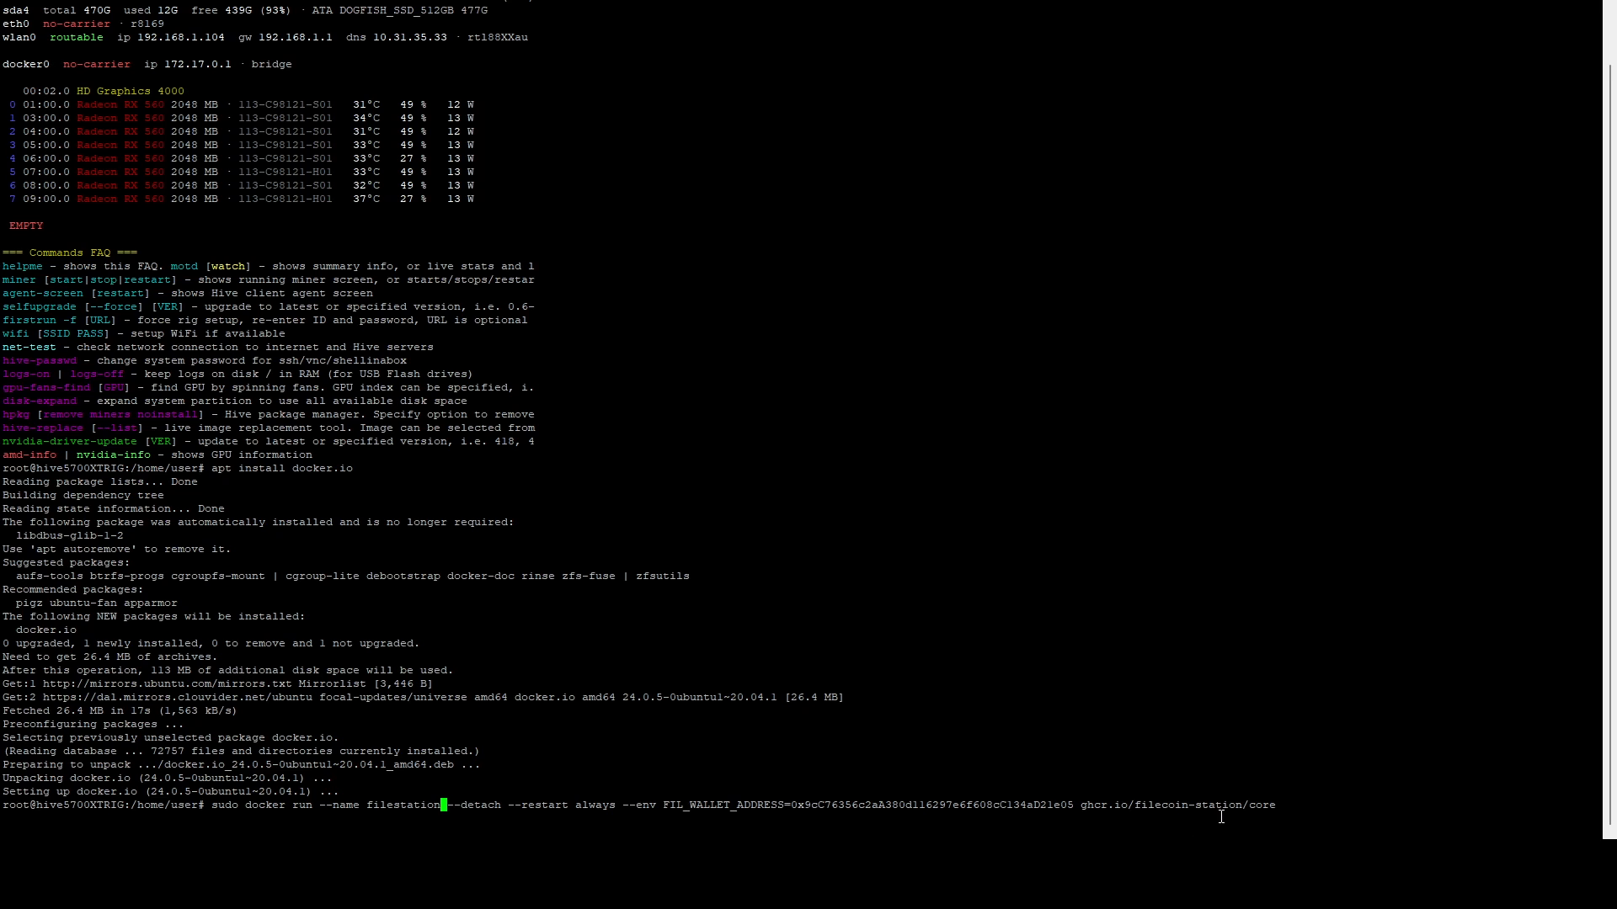
mouse_move(1416, 620)
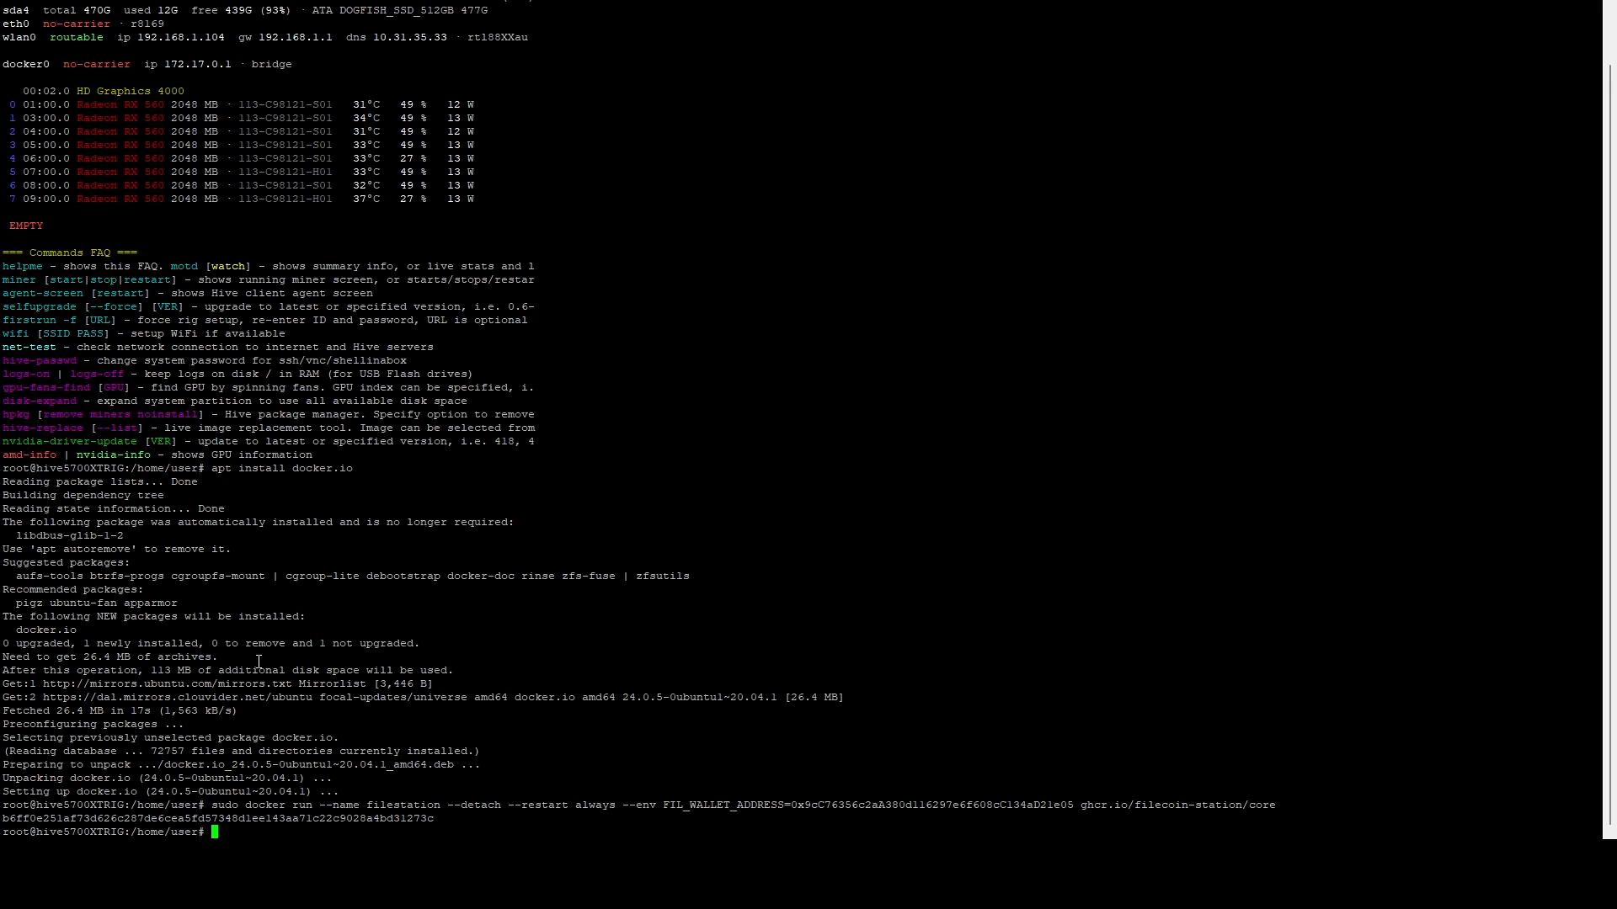
mouse_move(257, 661)
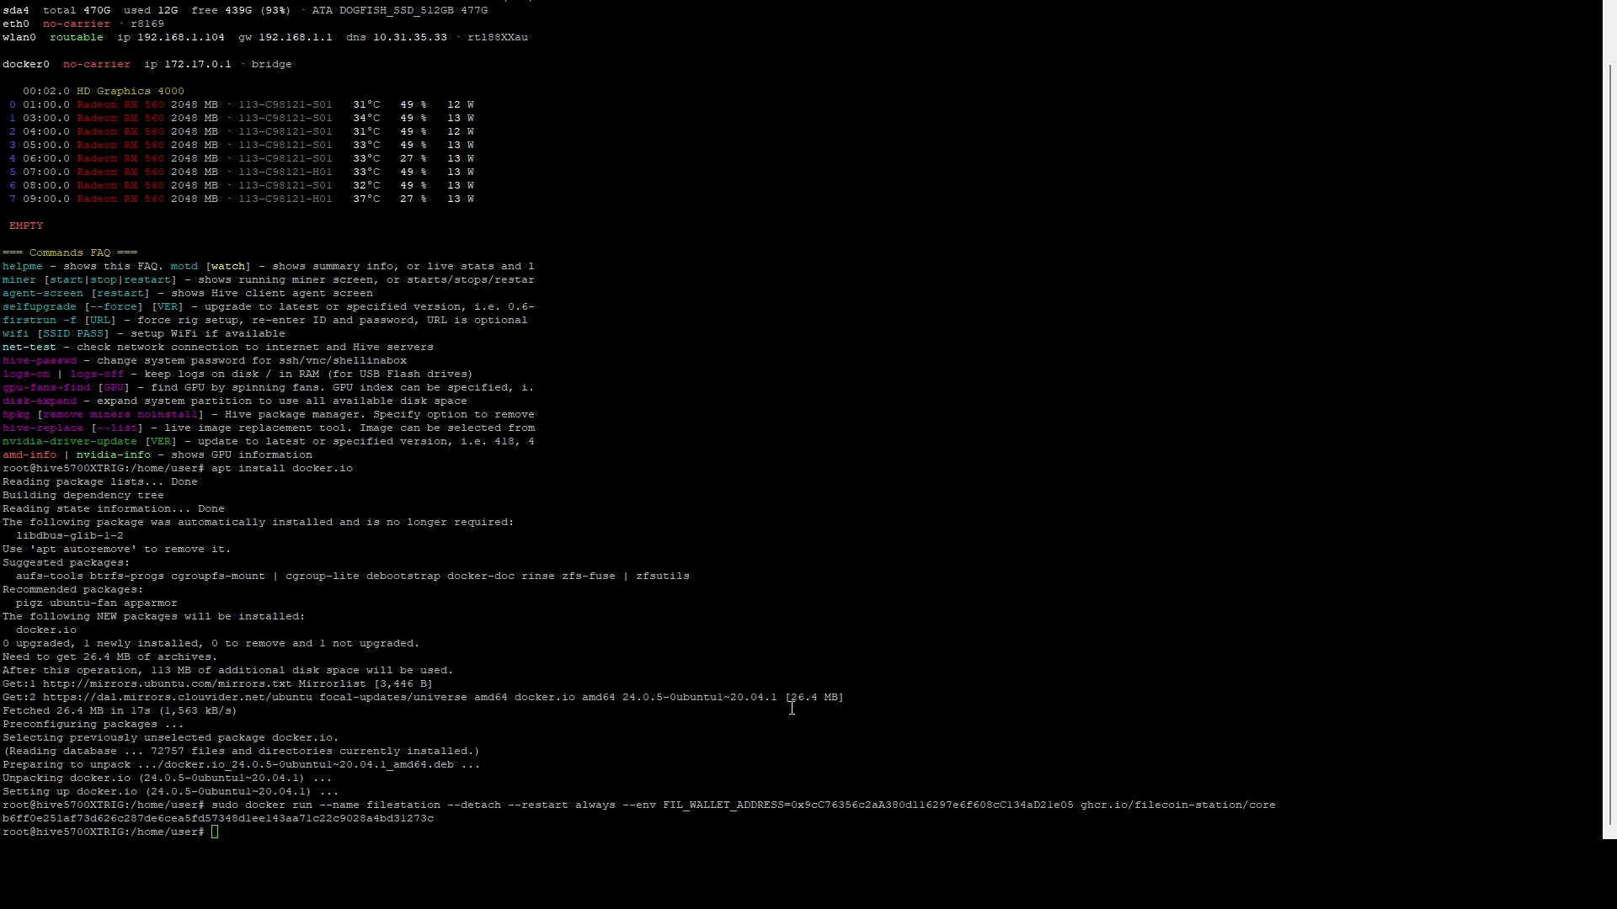
Step: Start a detached watchtower container with --restart always and /var/run/docker.sock mounted
text(sudo docker run -d --name watchtower -v /var/run/docker.sock:/var/run/docker.sock containrrr/watchtower)
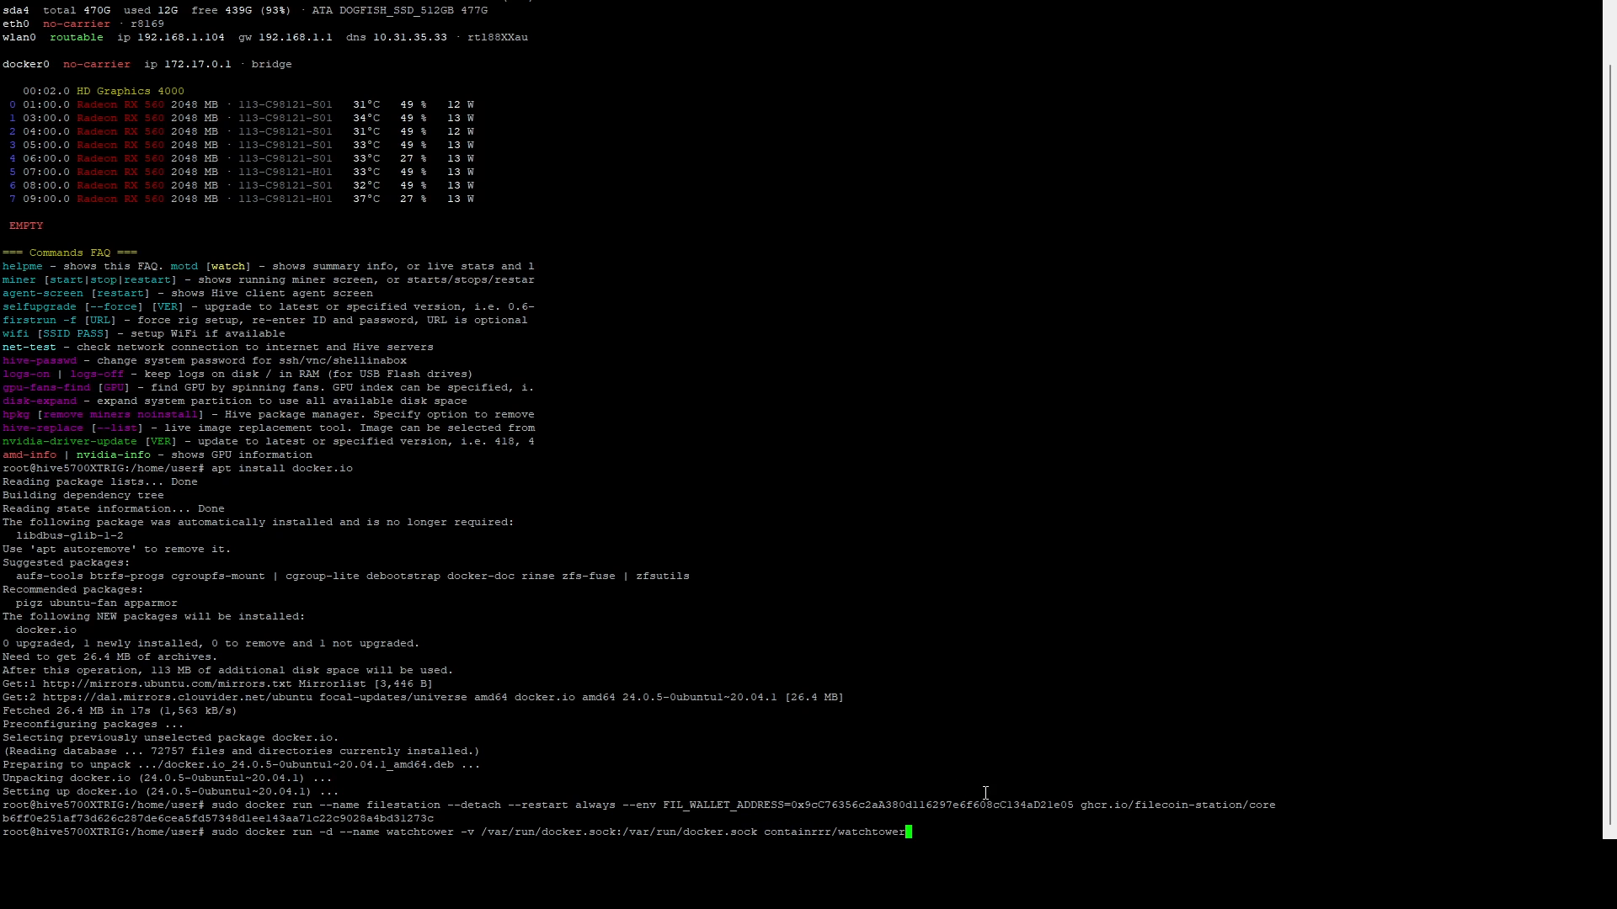
mouse_move(985, 795)
text(sudo docker rm watchtower)
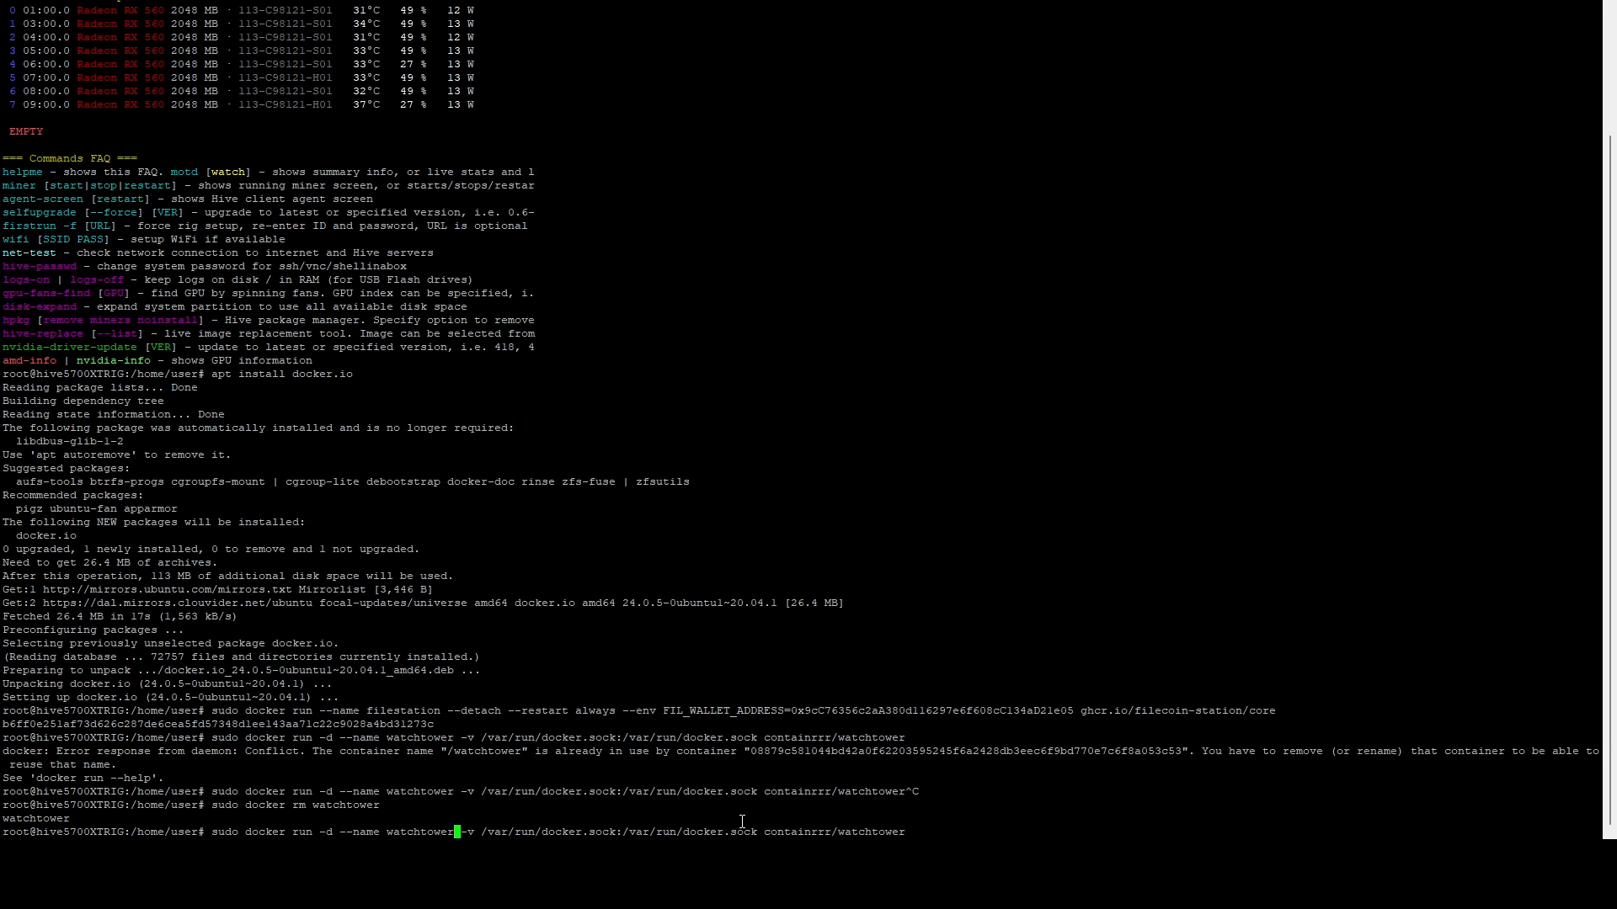
text(-restart  -)
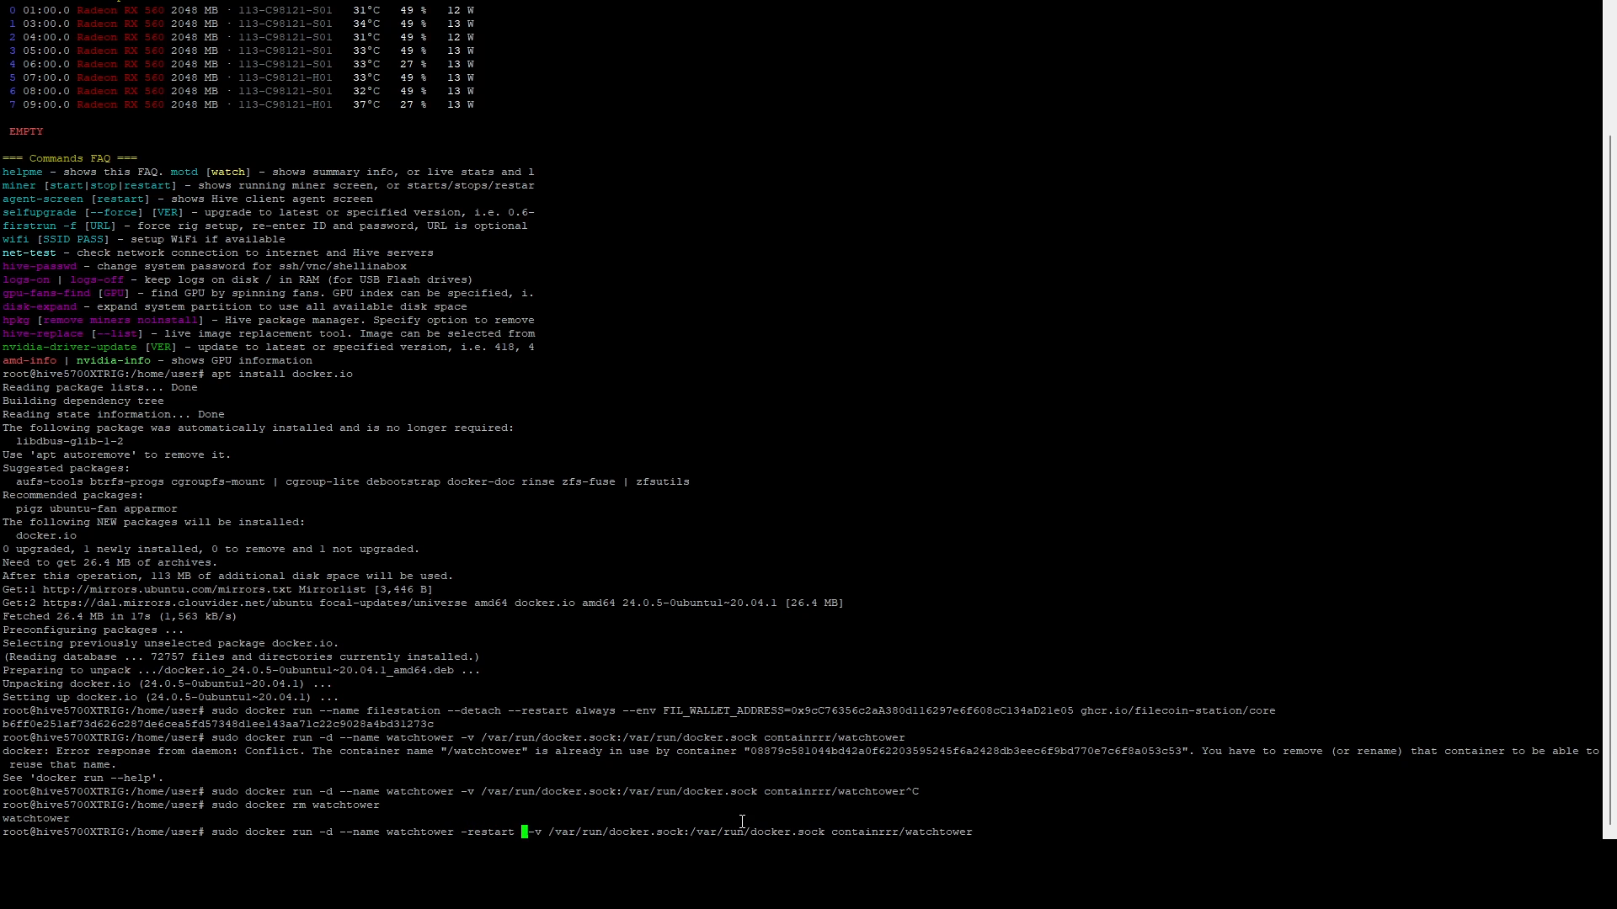
text(always)
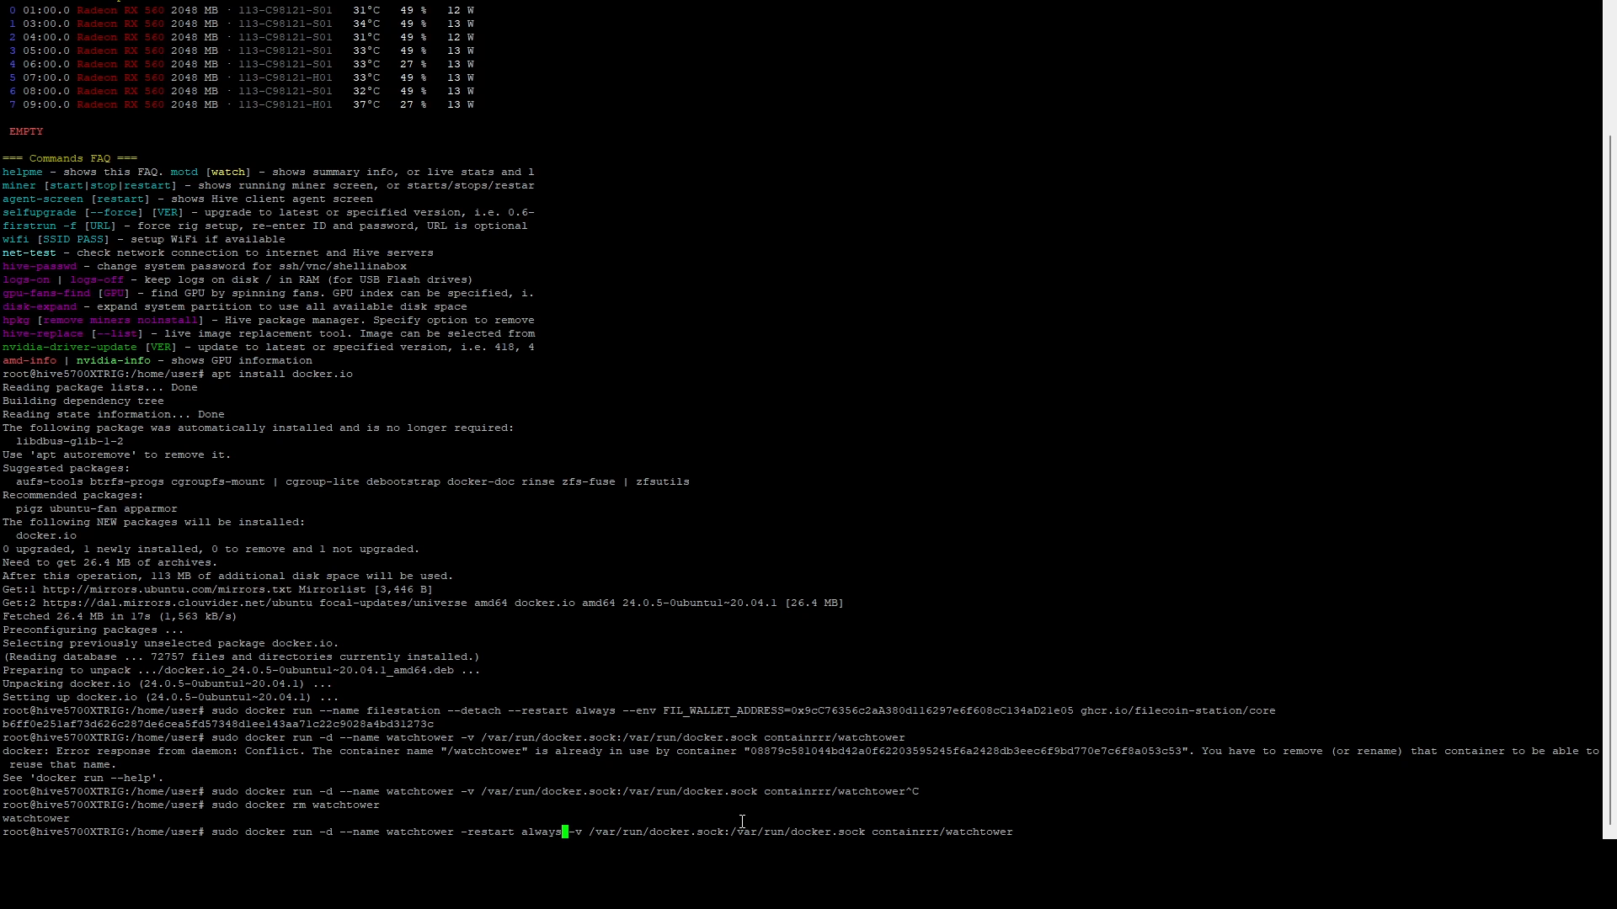
key(Return)
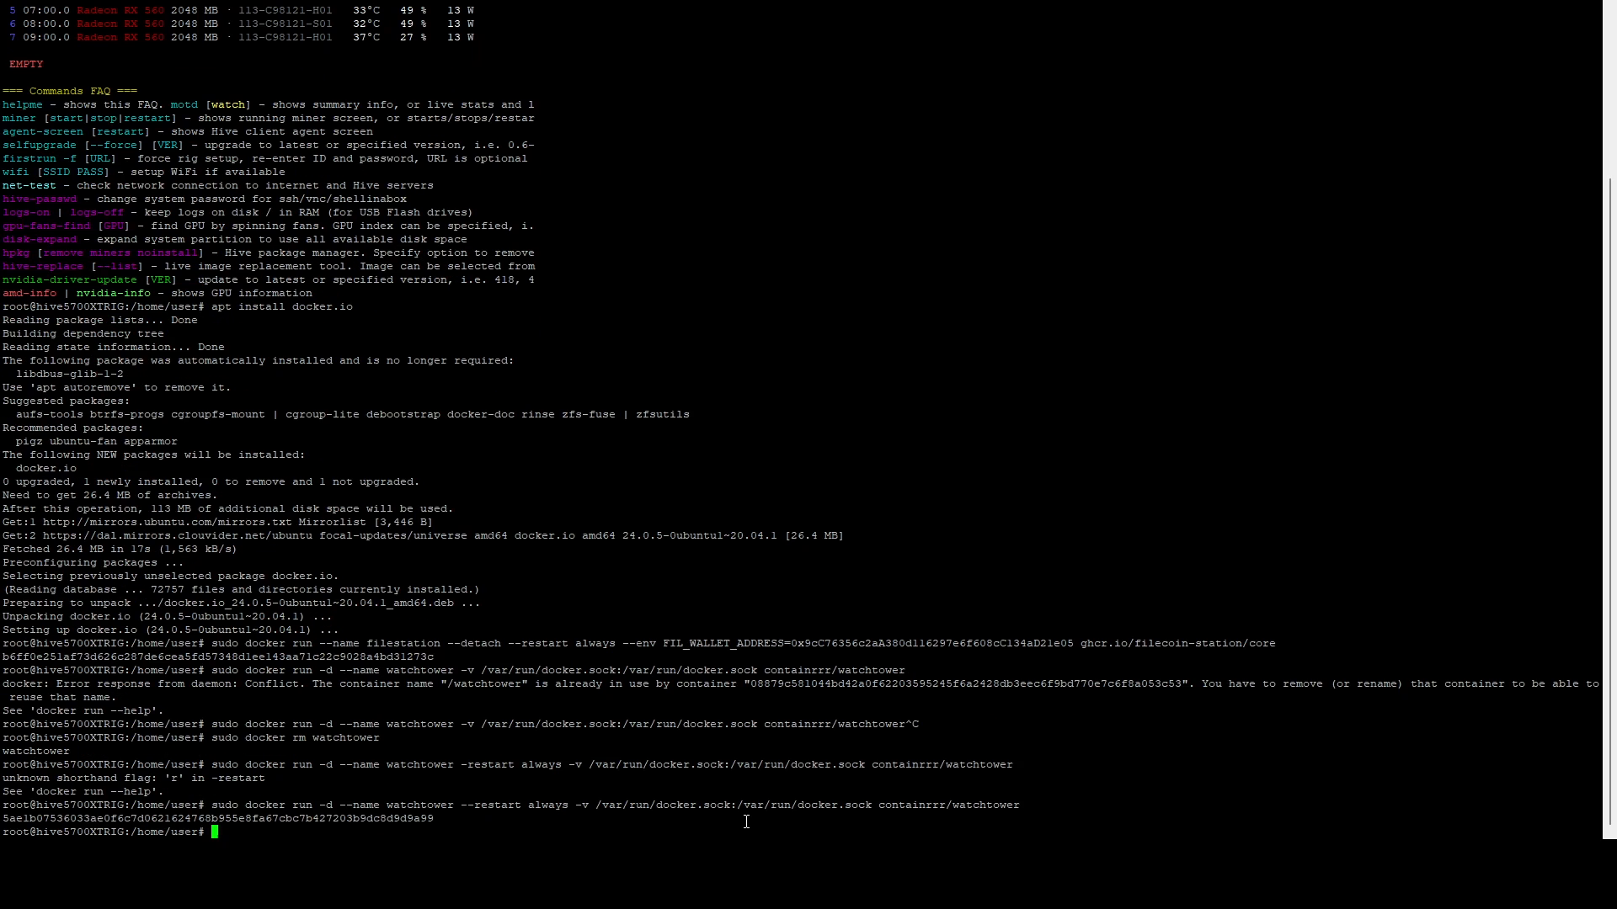
mouse_move(659, 725)
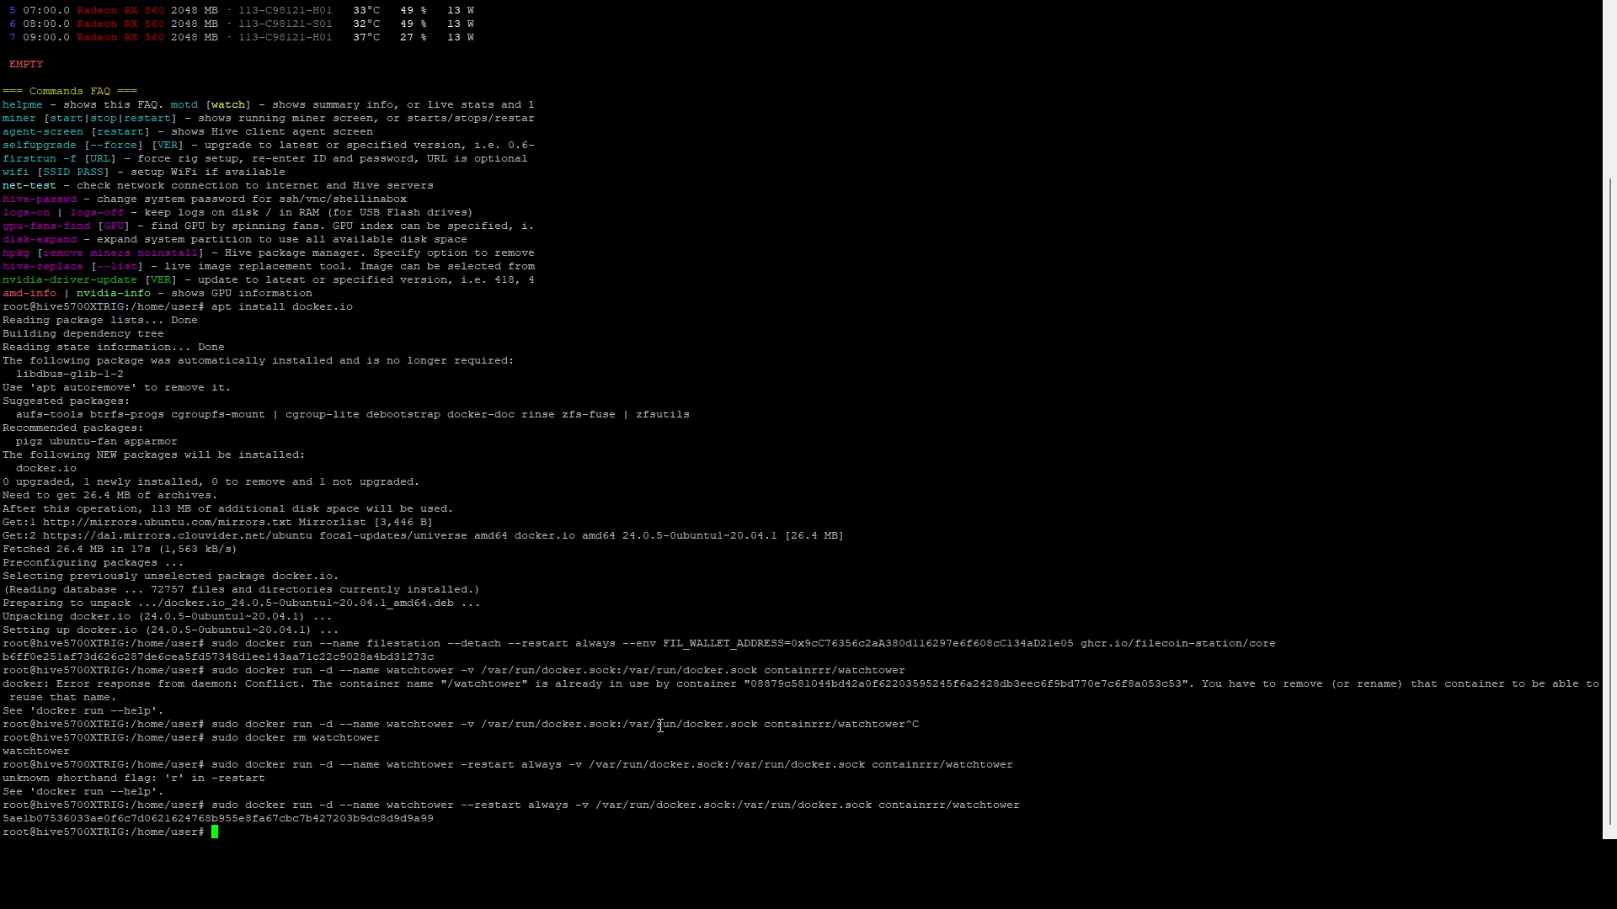
Step: List running containers with 'docker ps' and view 'docker logs filestation' for jobs and rewards
text(docker ps)
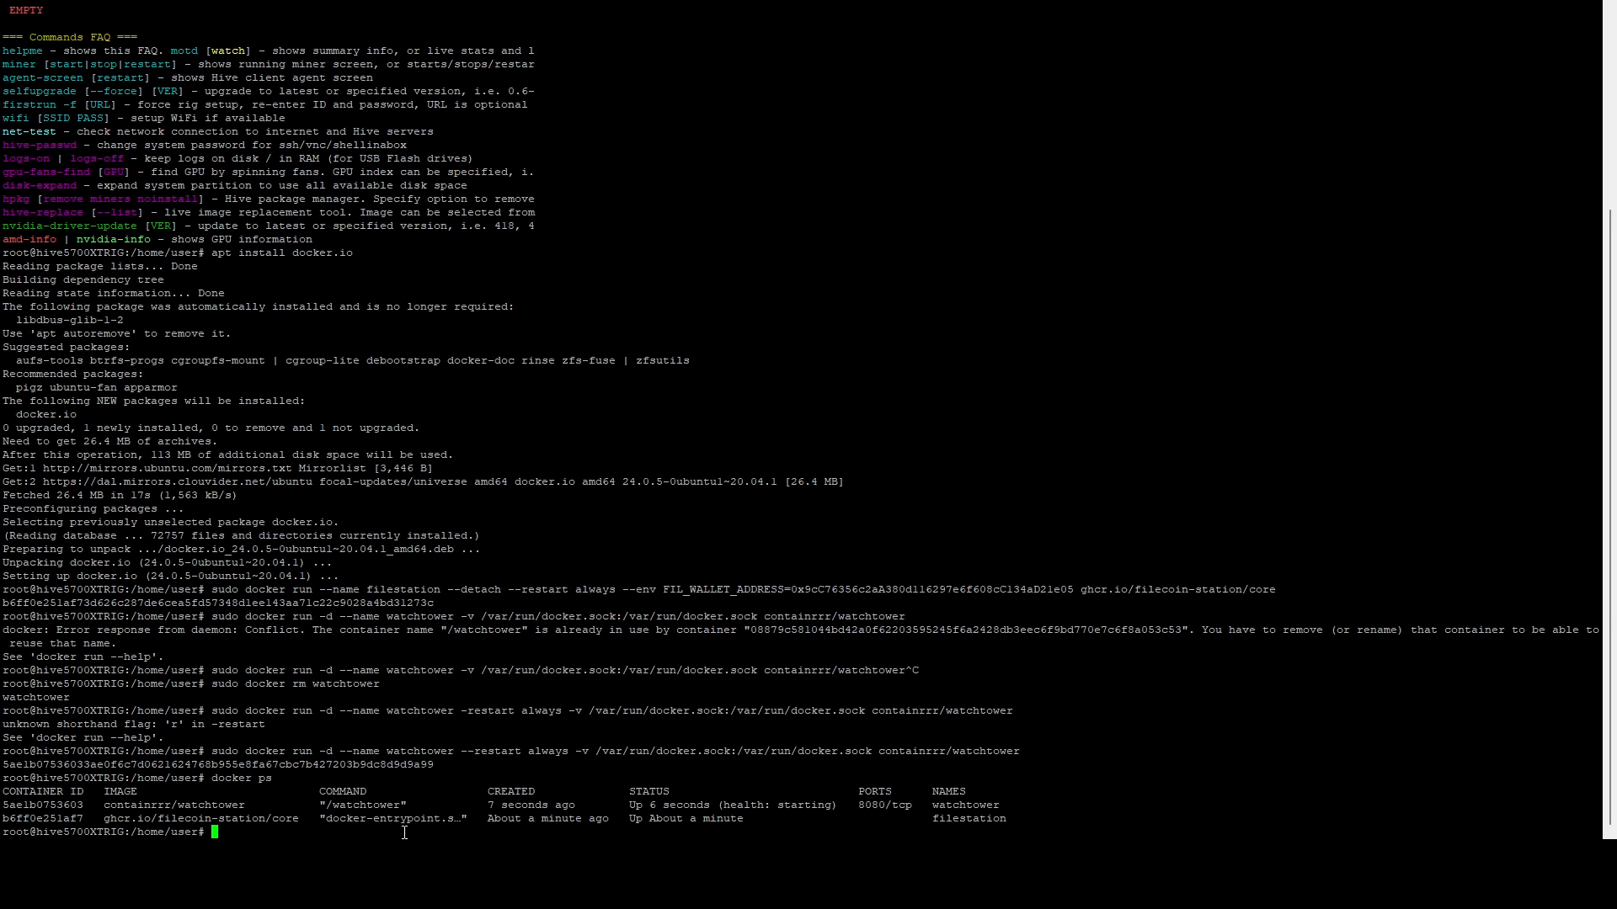
text(docker logs filestation)
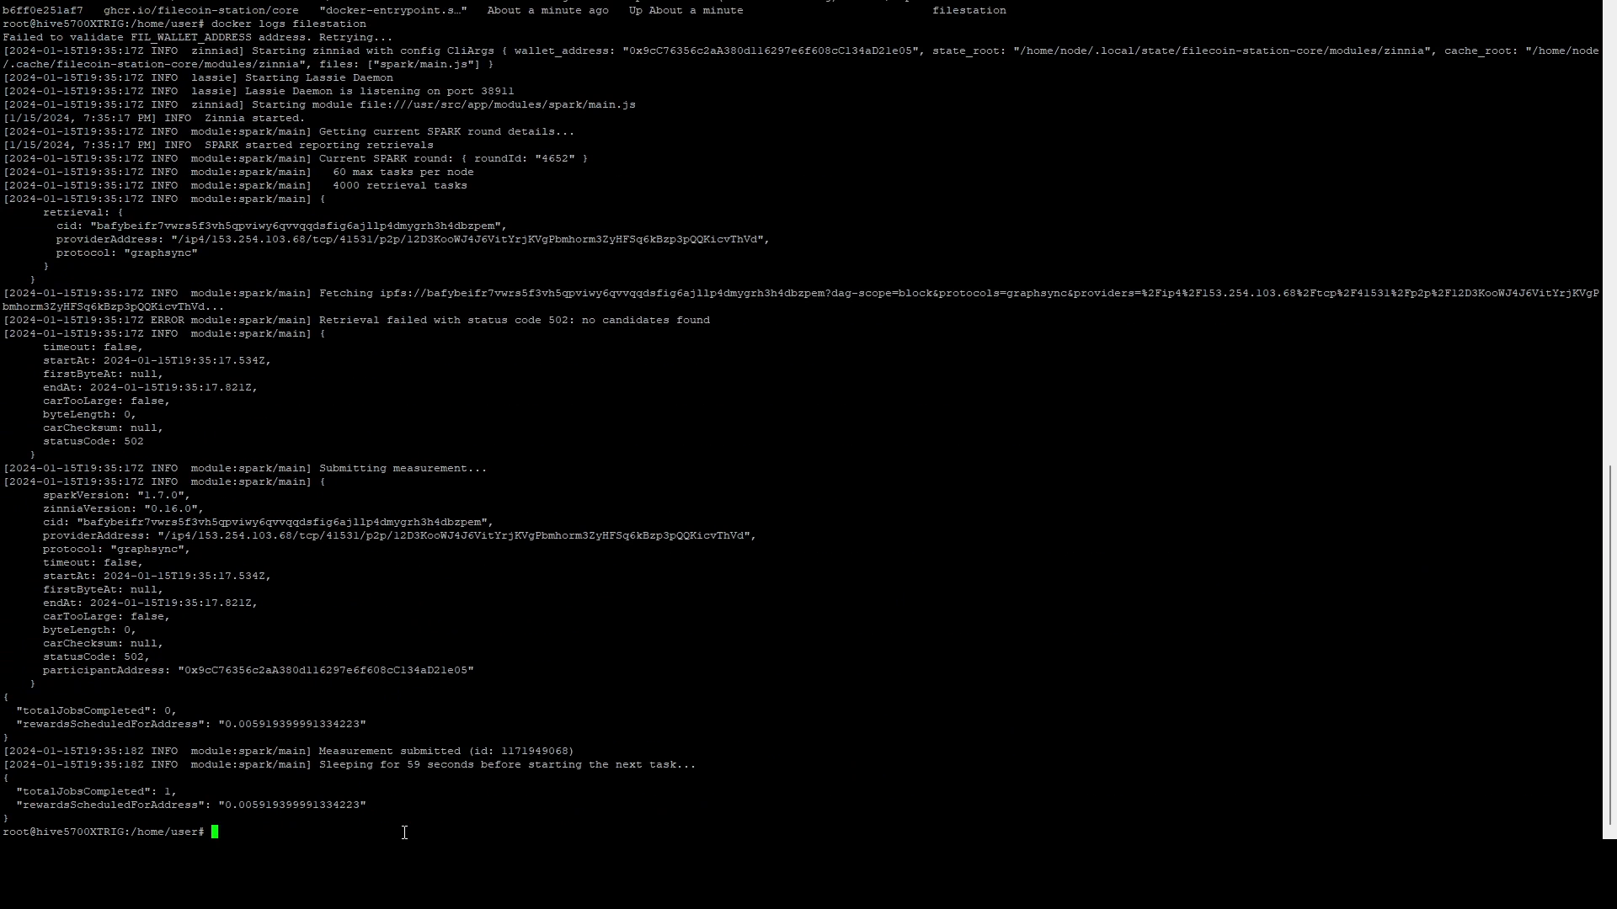
mouse_move(293, 64)
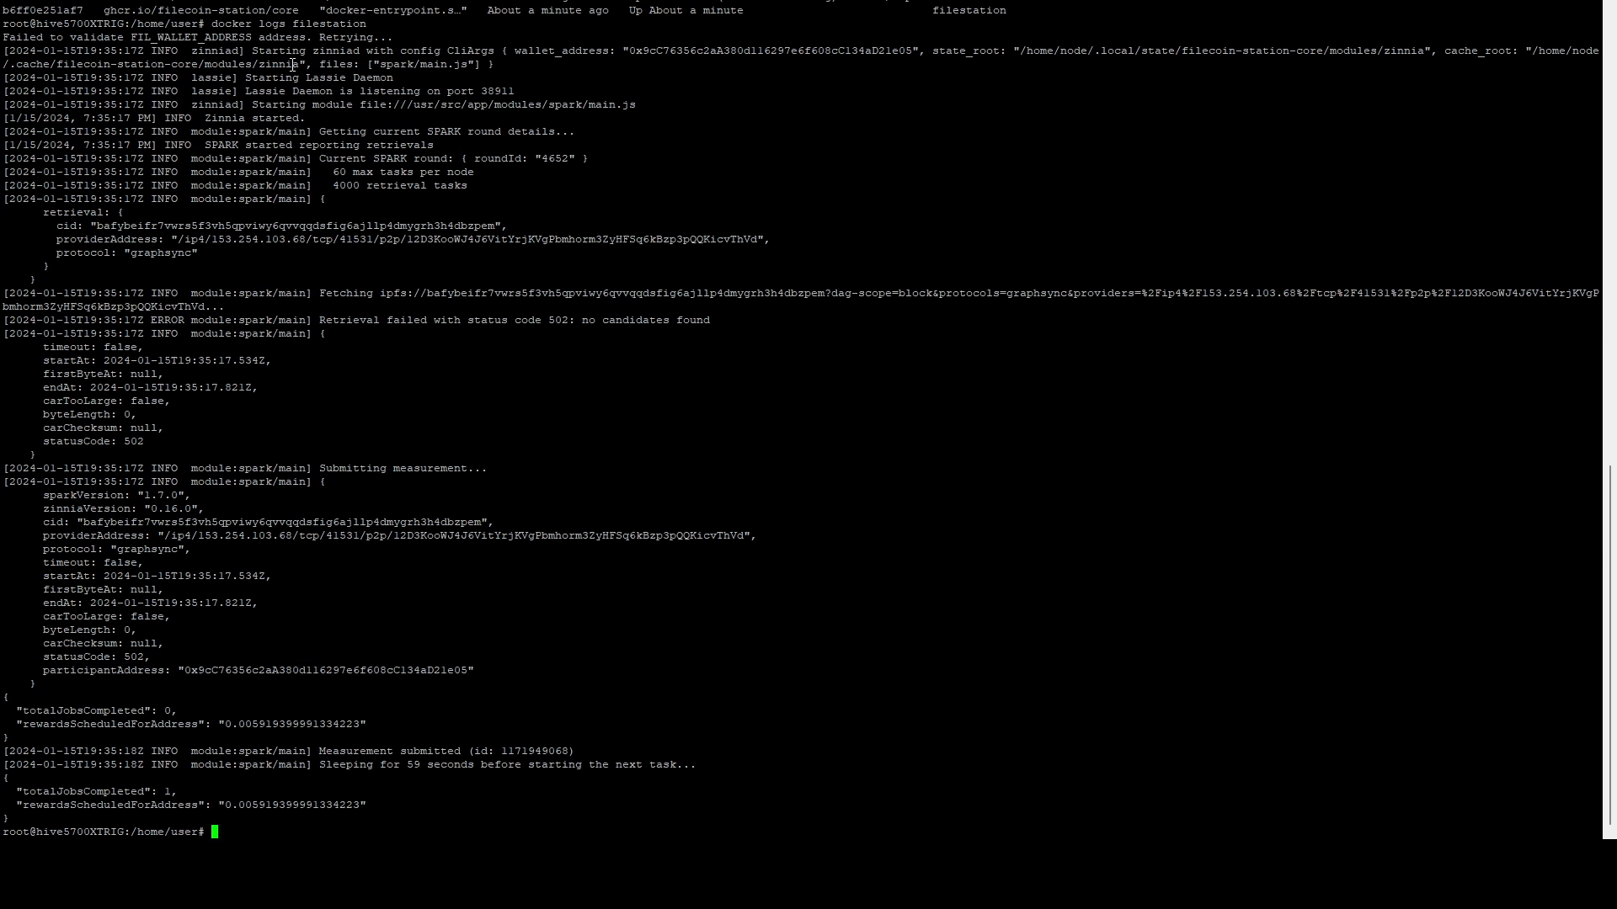
mouse_move(263, 111)
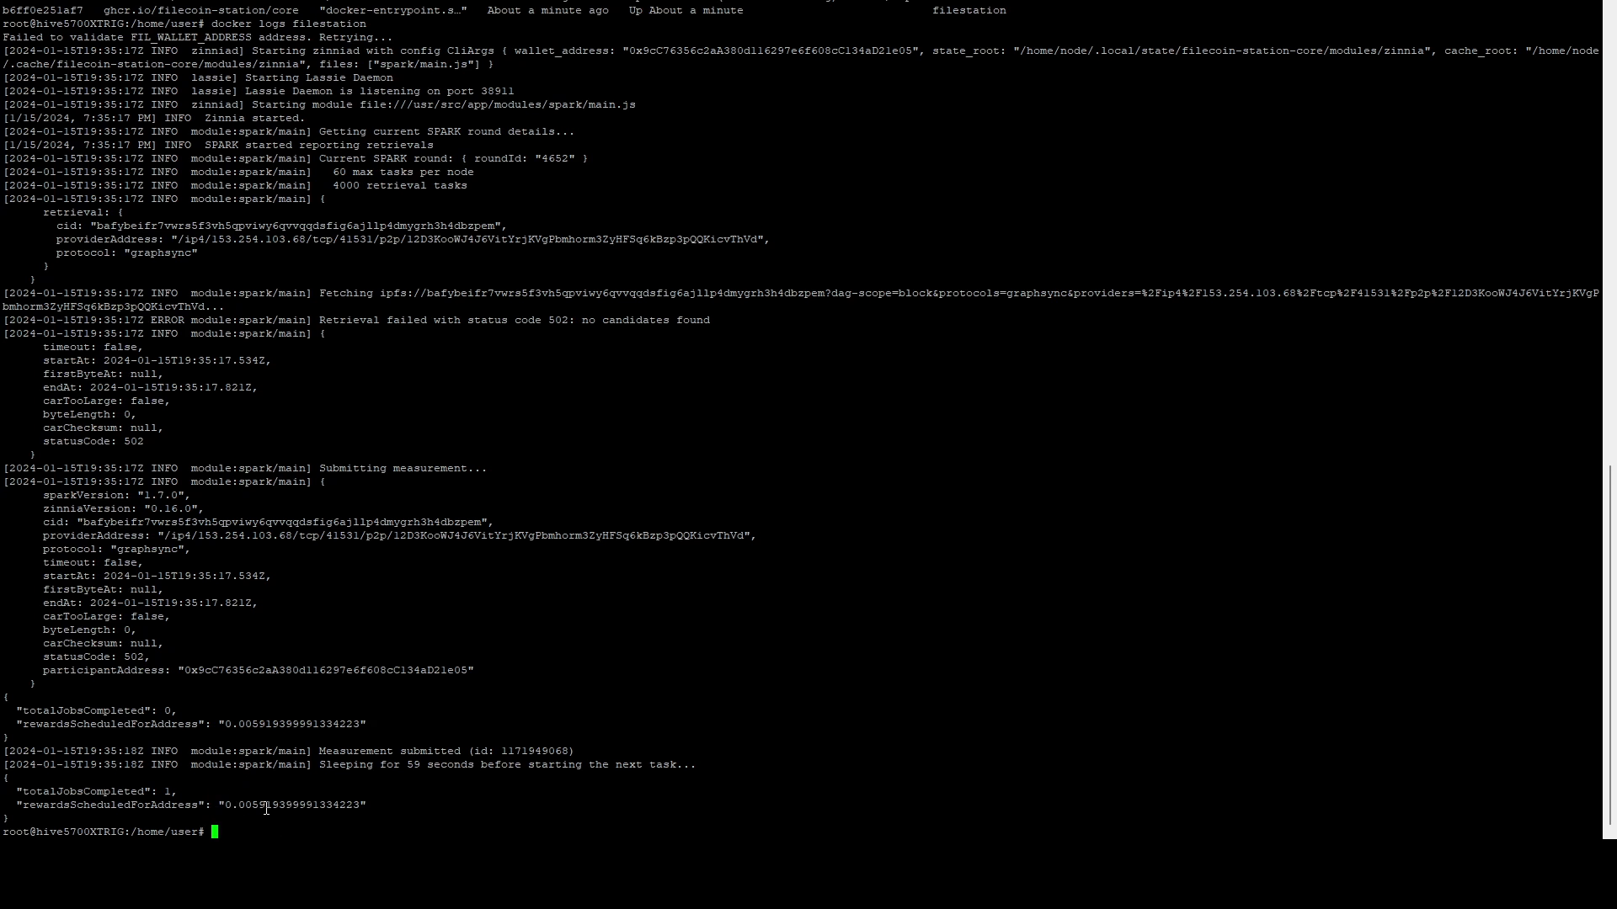
mouse_move(381, 649)
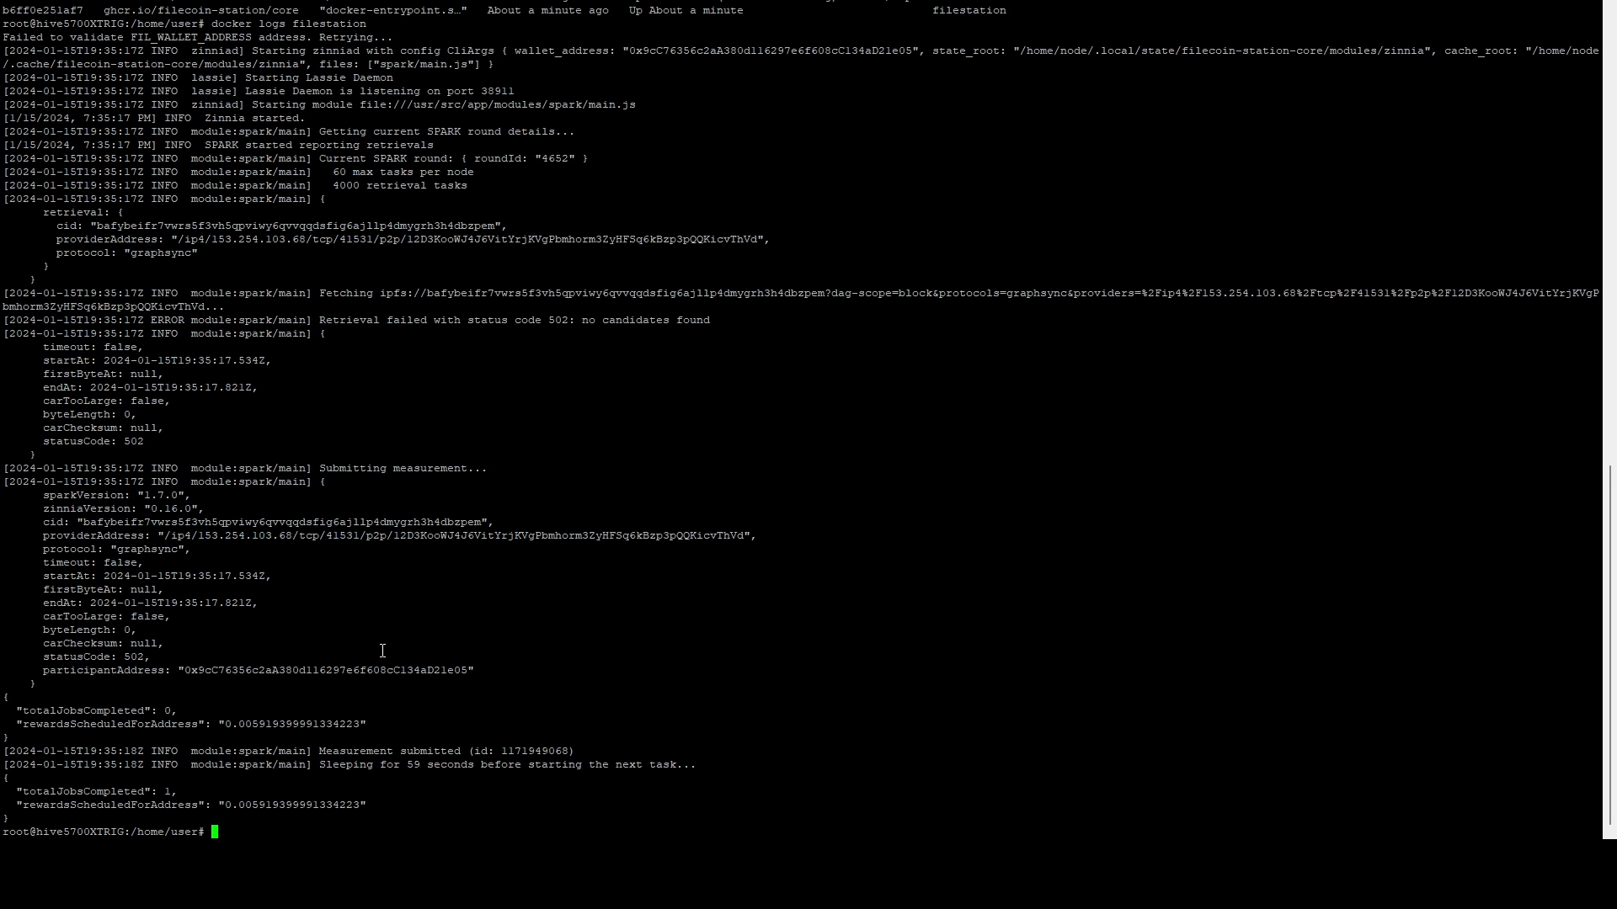
text(docker logs filestation)
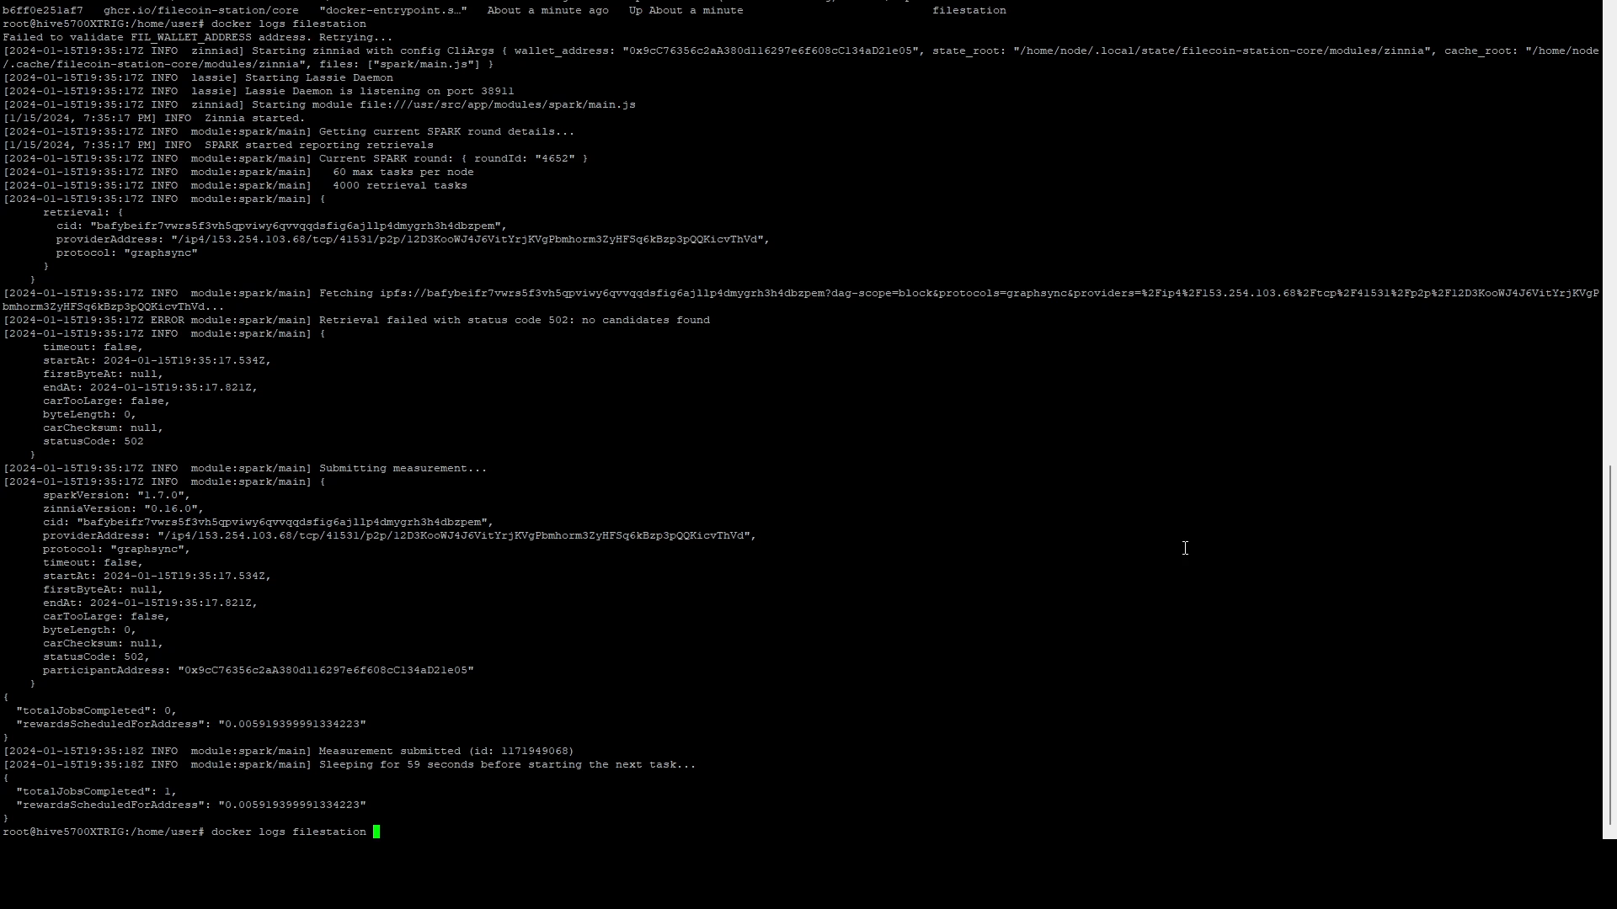
Step: Show the latest 50 filestation log lines with 'docker logs filestation -n 50'
text(-n 50)
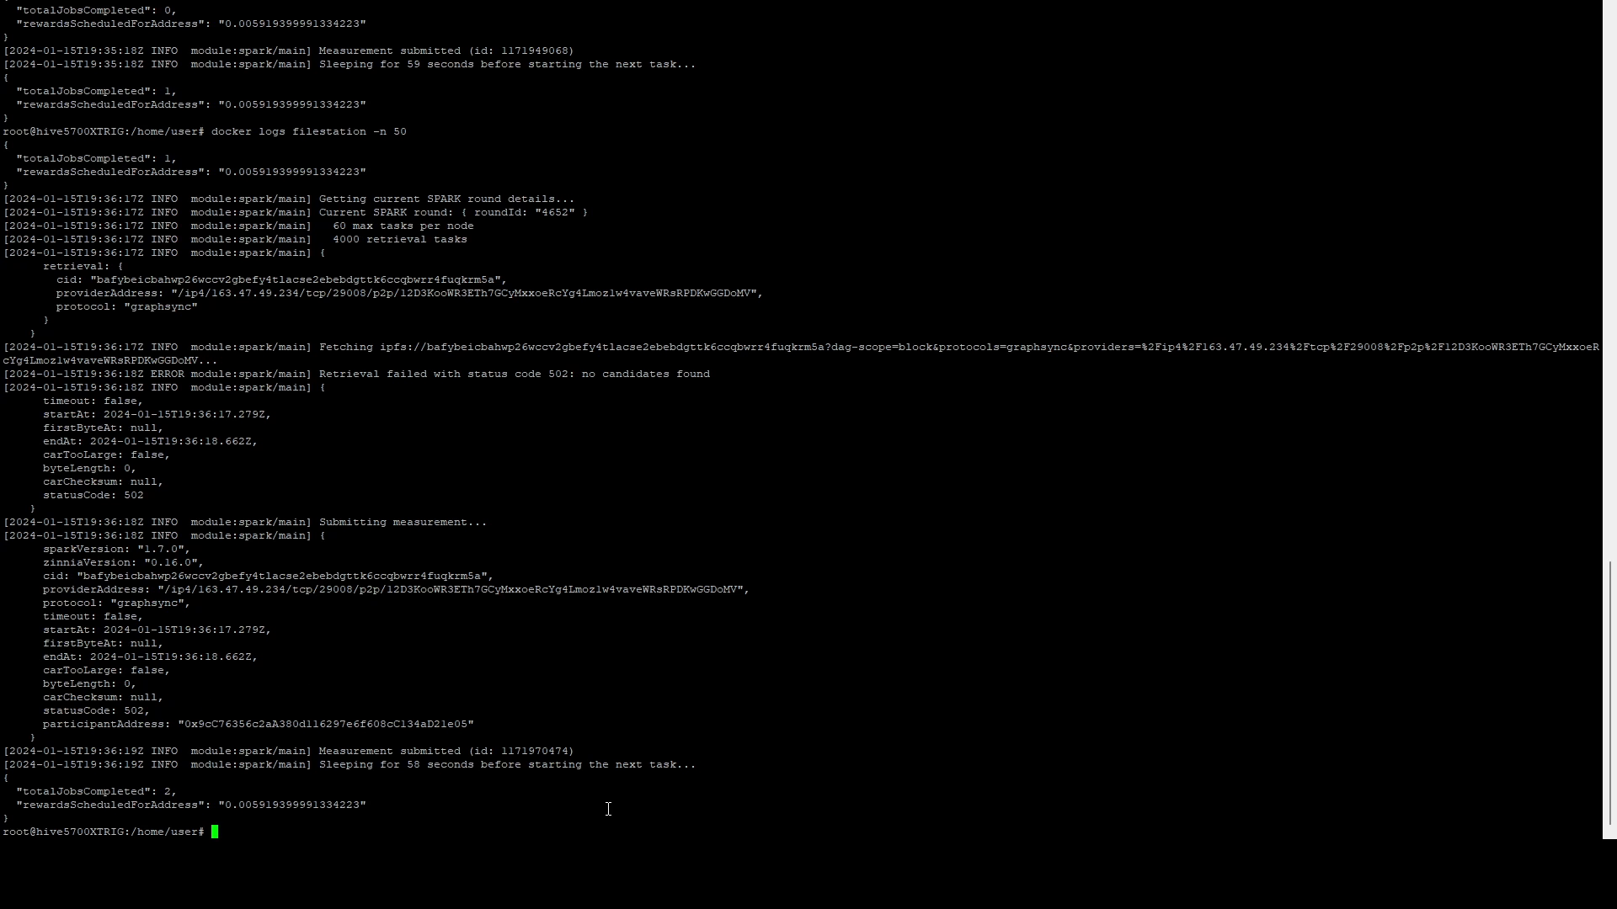
mouse_move(450, 207)
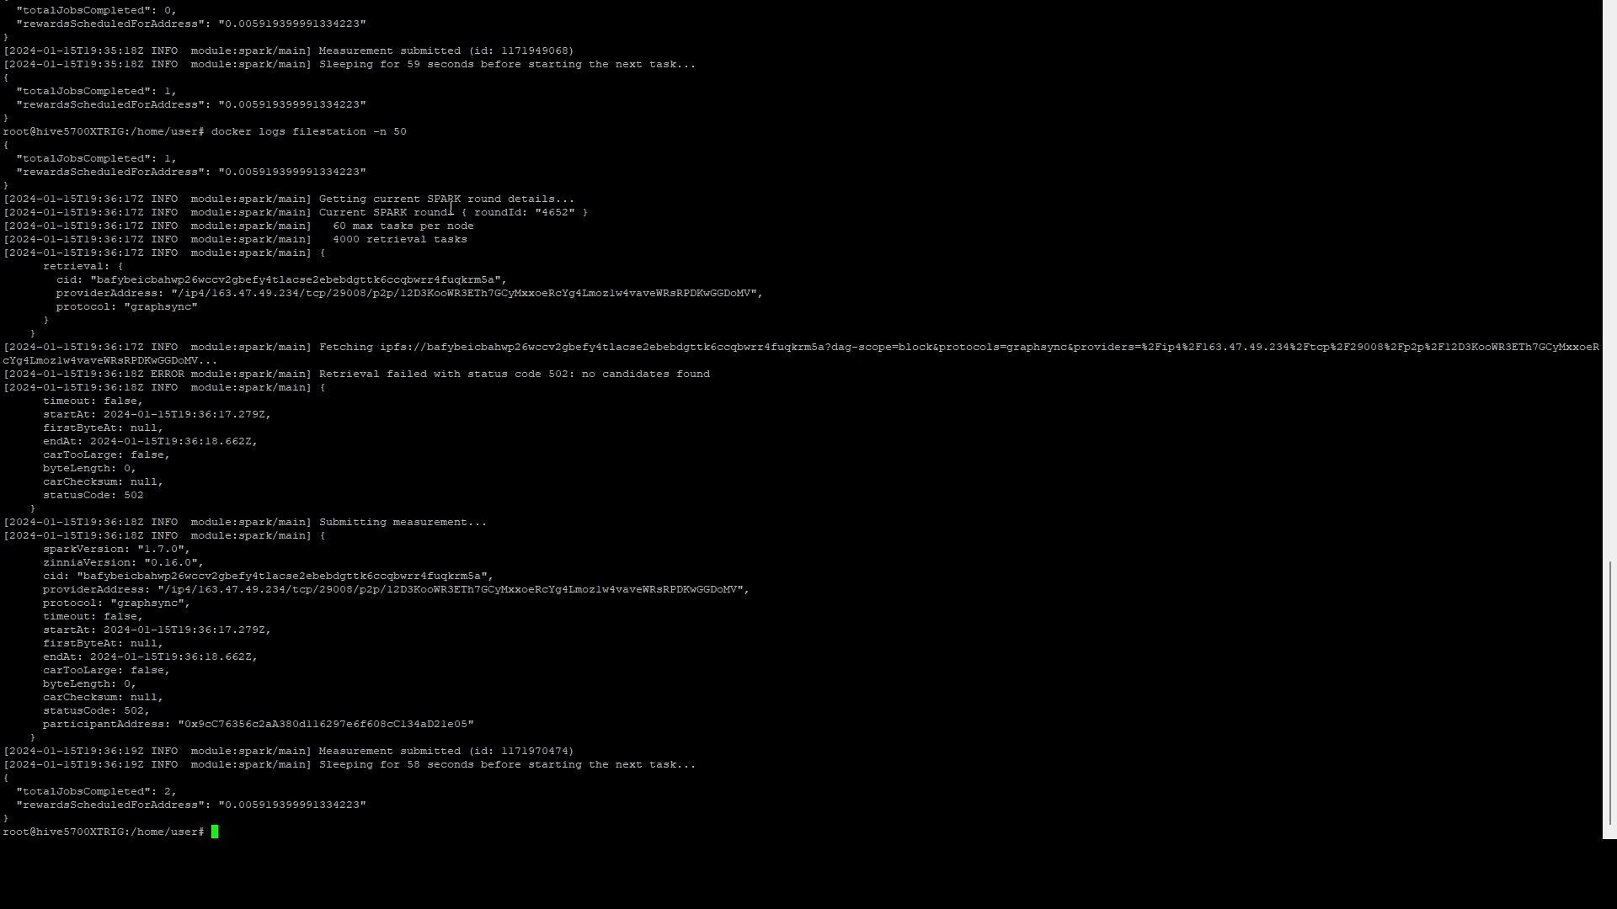
mouse_move(290, 382)
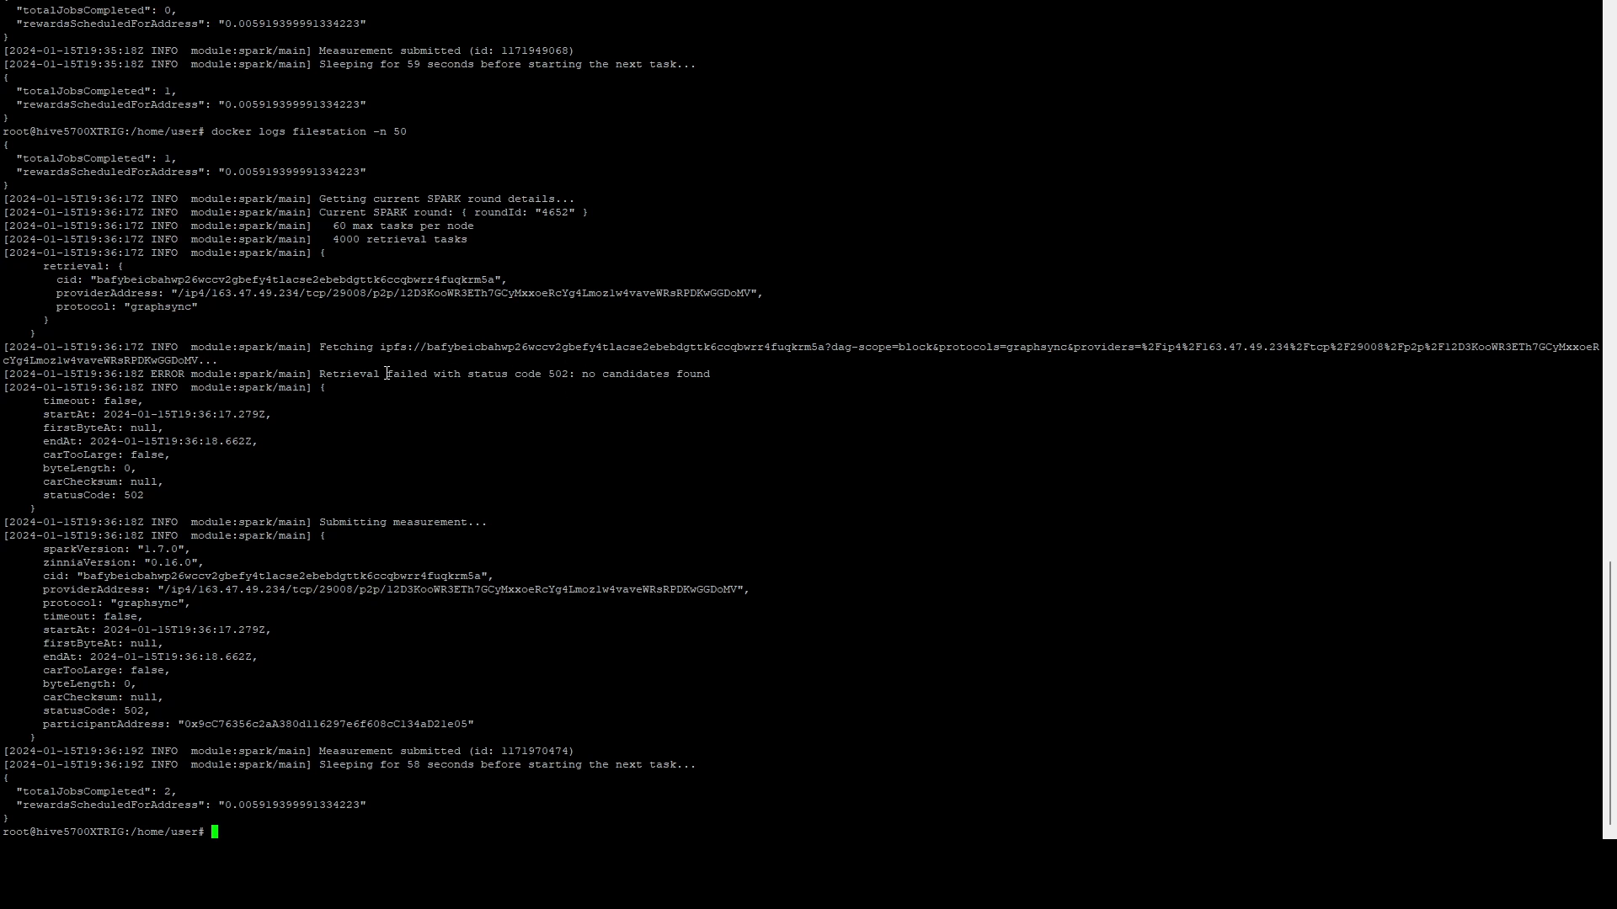
mouse_move(386, 372)
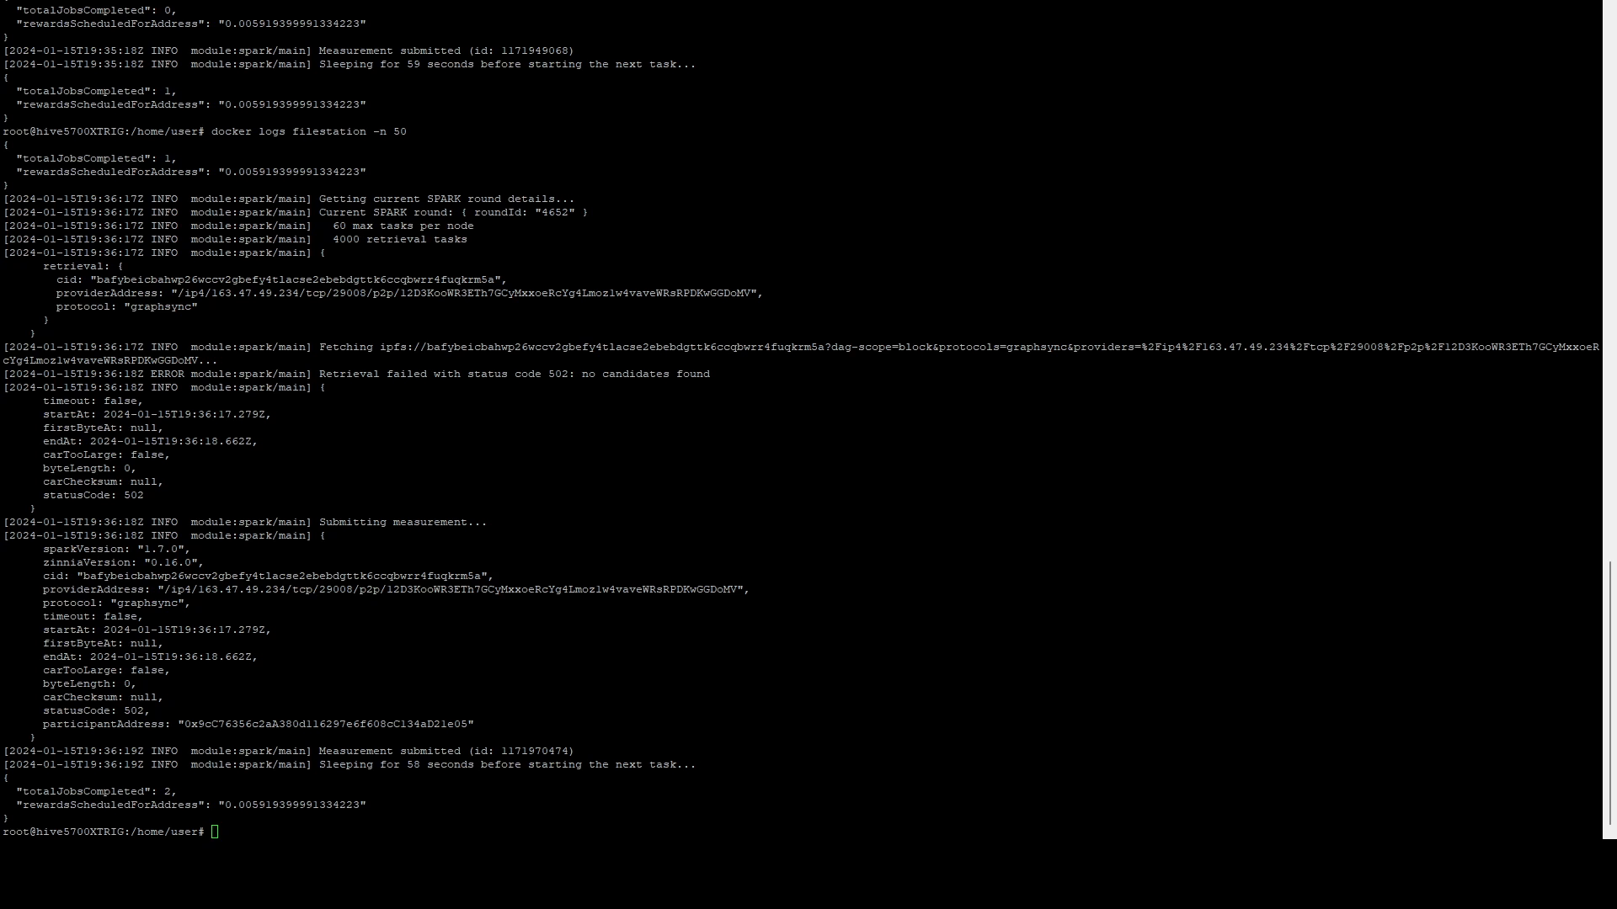
Step: Type a grep filter on filestation logs for rewardsScheduledForAddress and totalJobsCompleted lines
text(docker logs filestation 2>&1 | grep "rewardsScheduledForAddress\|totalJobsCompleted")
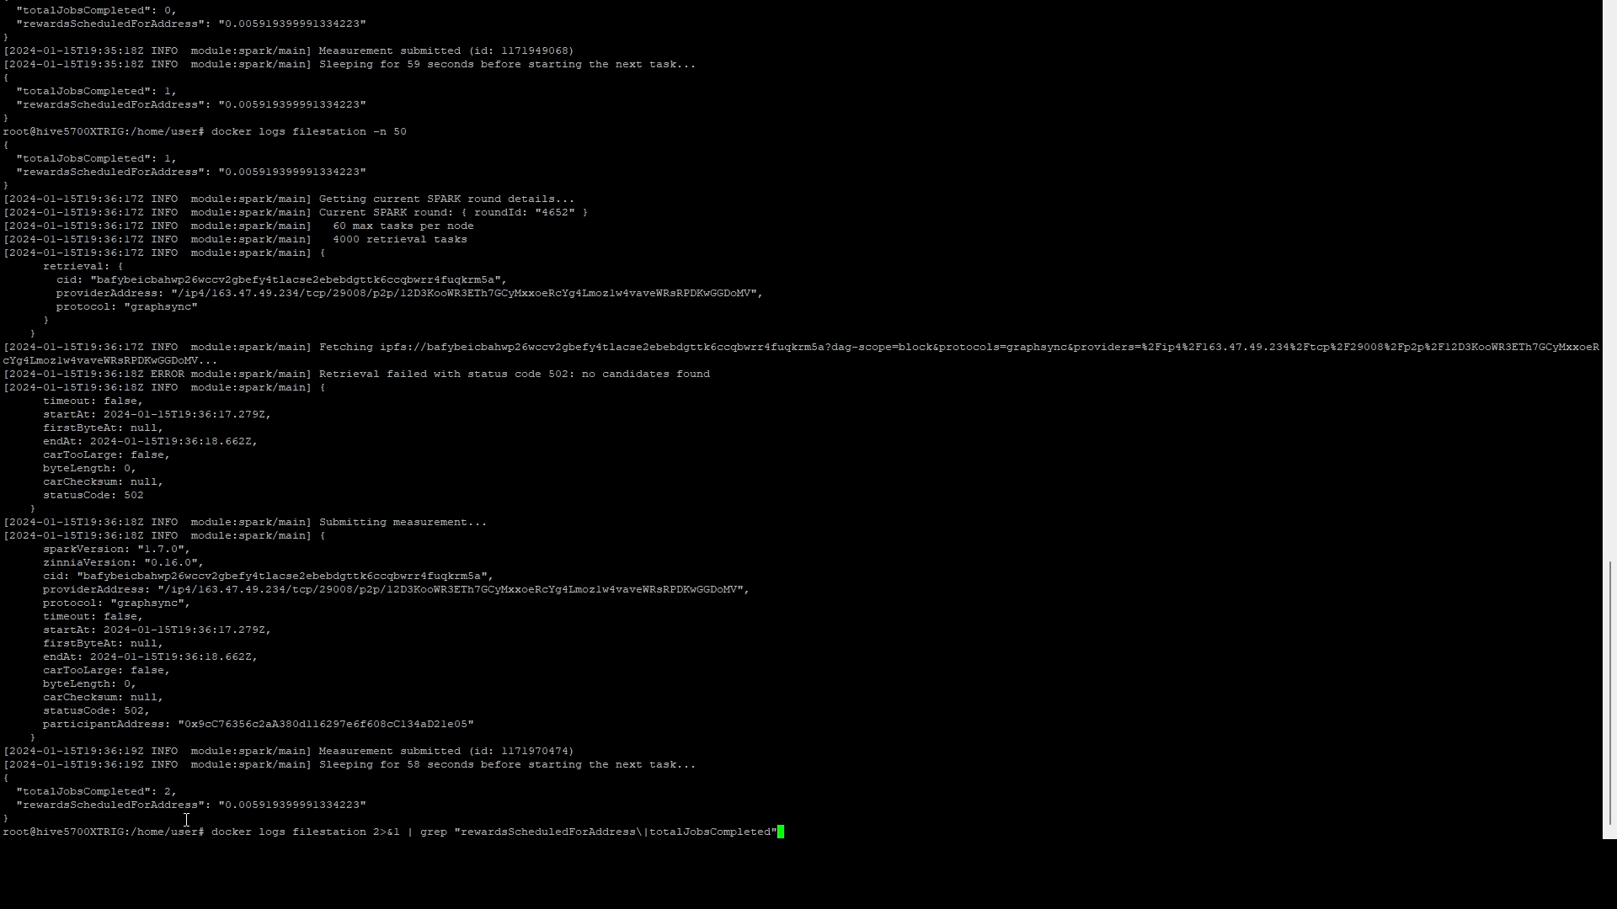
mouse_move(964, 754)
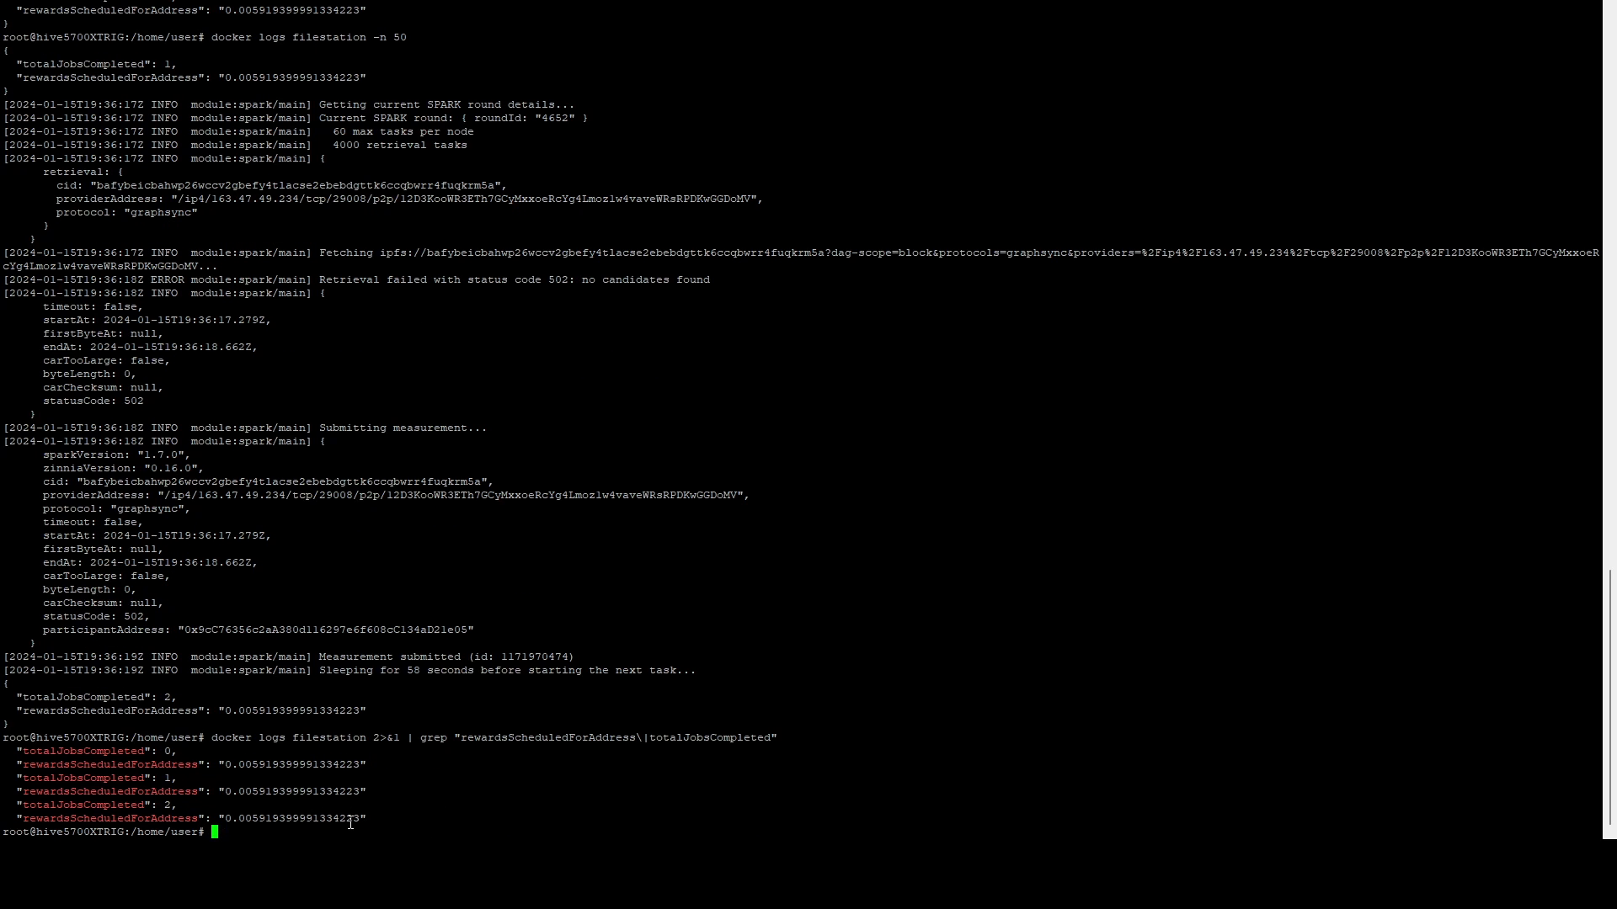
mouse_move(397, 831)
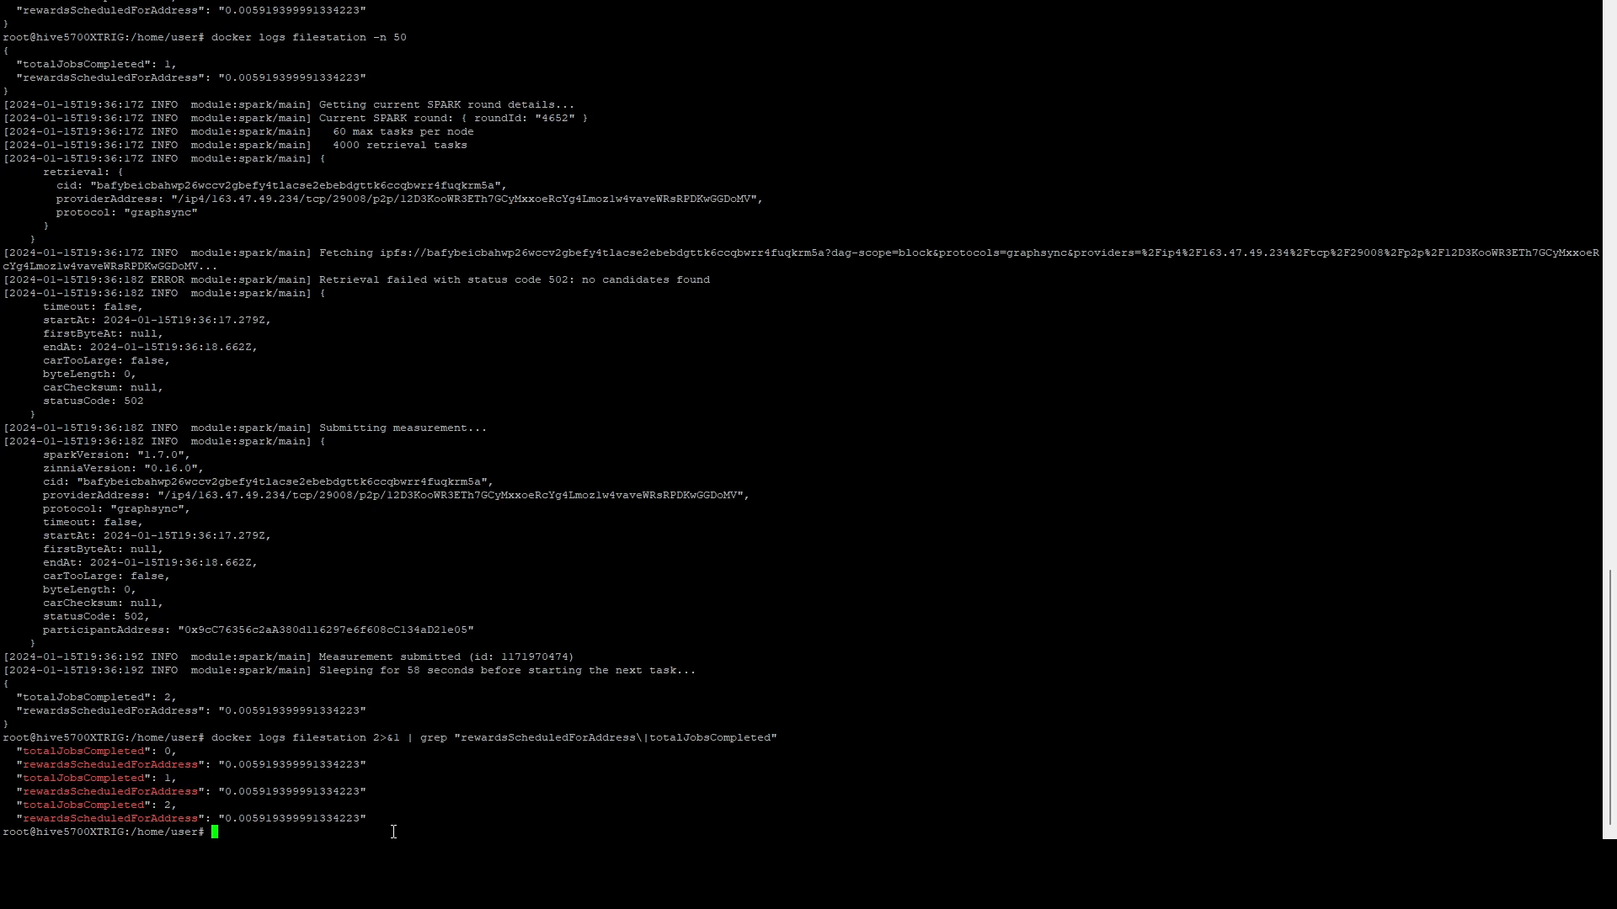
mouse_move(423, 813)
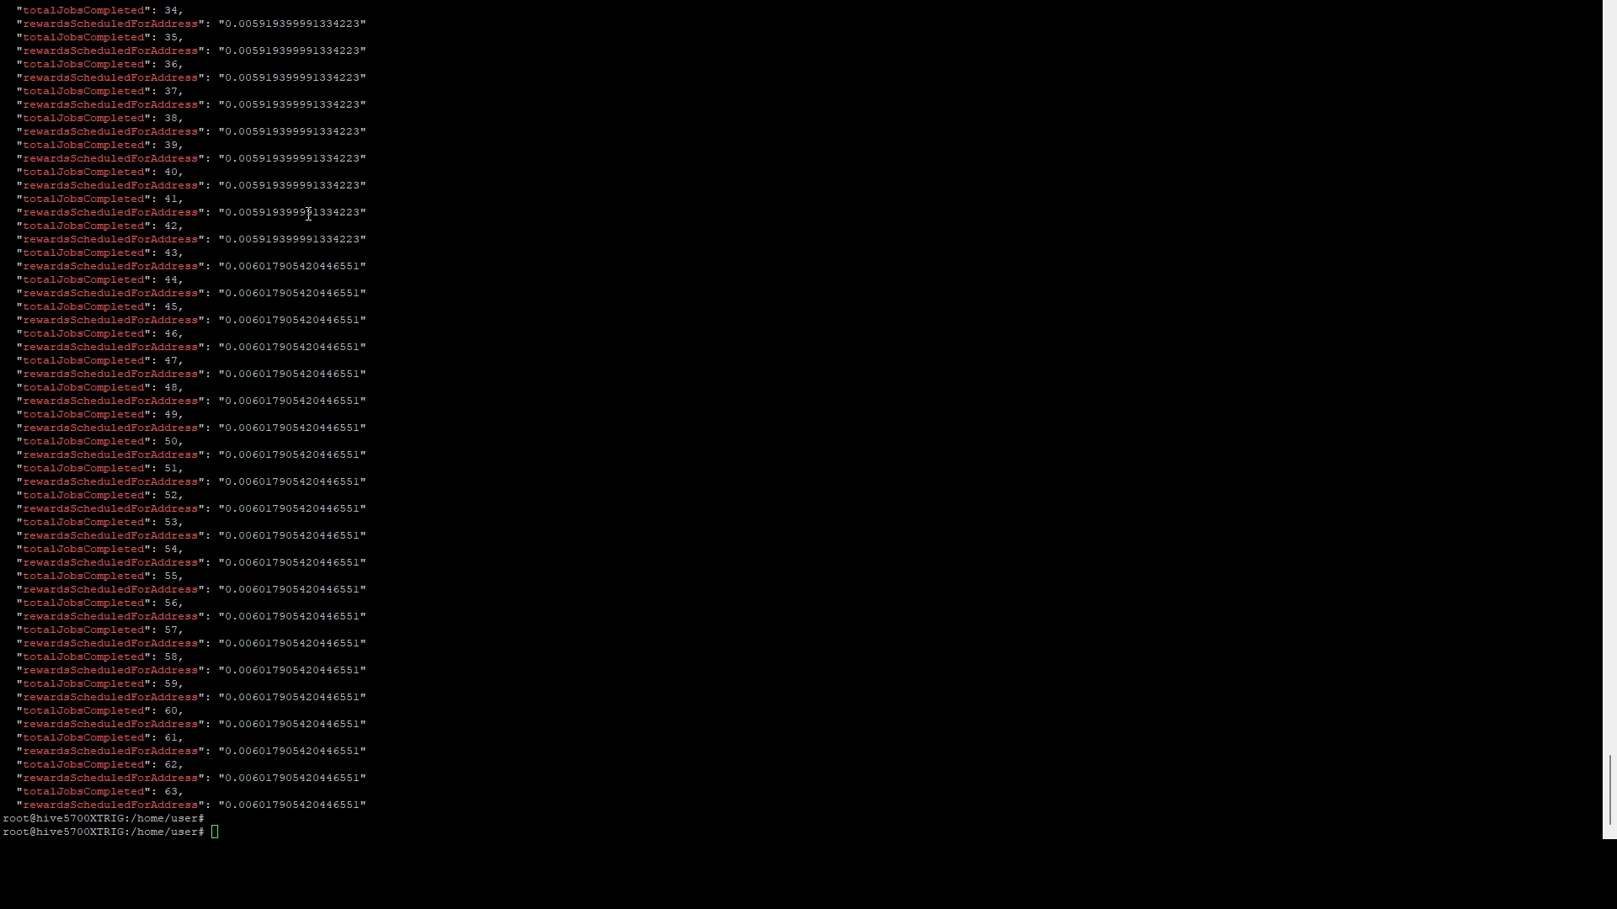
mouse_move(258, 244)
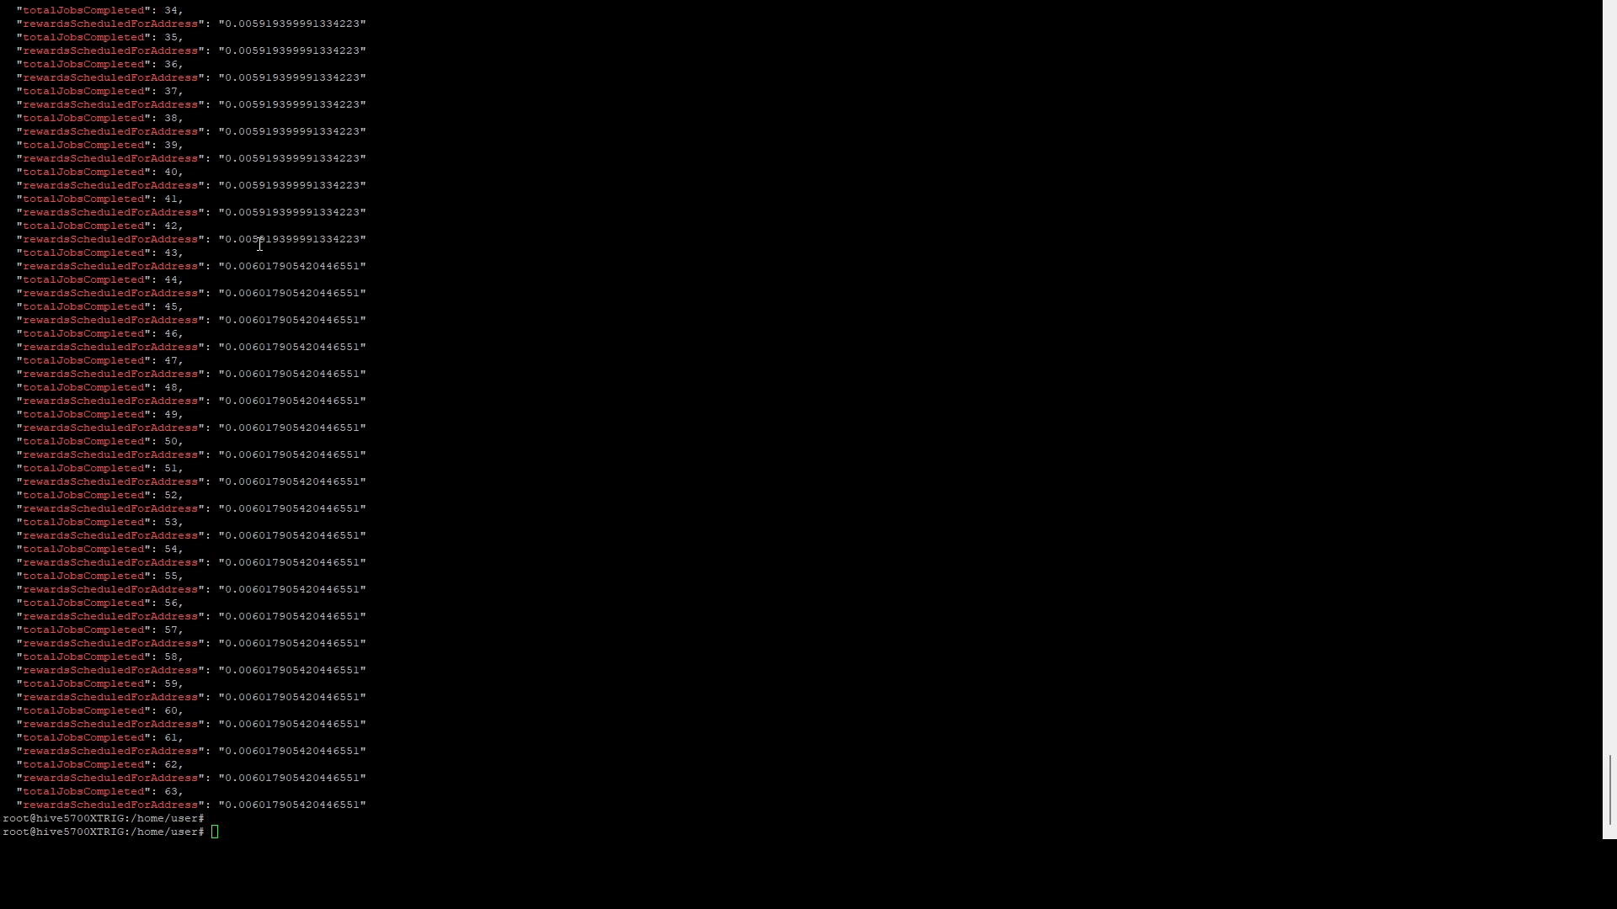